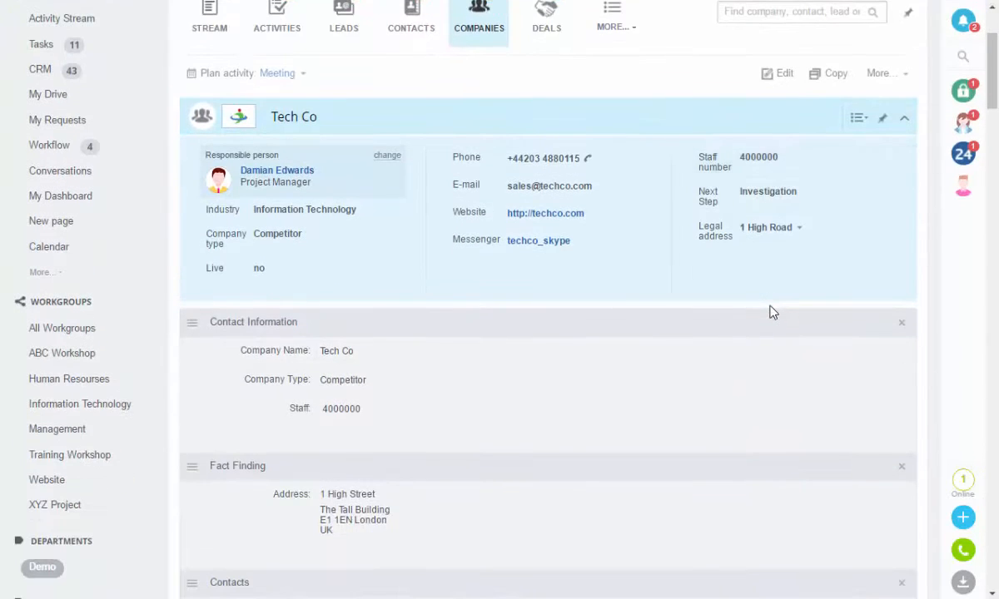
Step: Edit the Tech Co record, confirm the Company Name field label and save the record
scroll("down", 3)
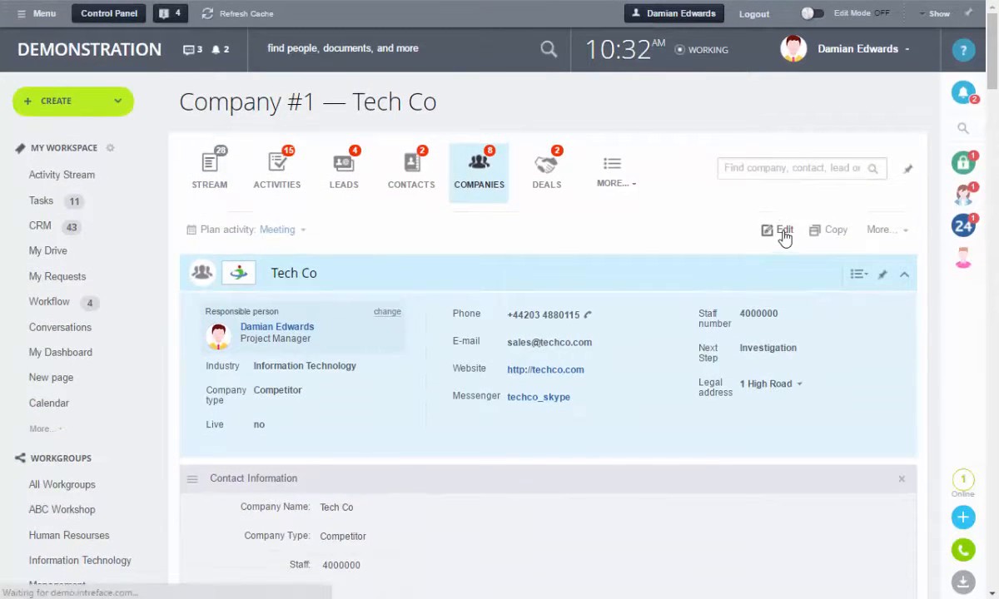
left_click(779, 230)
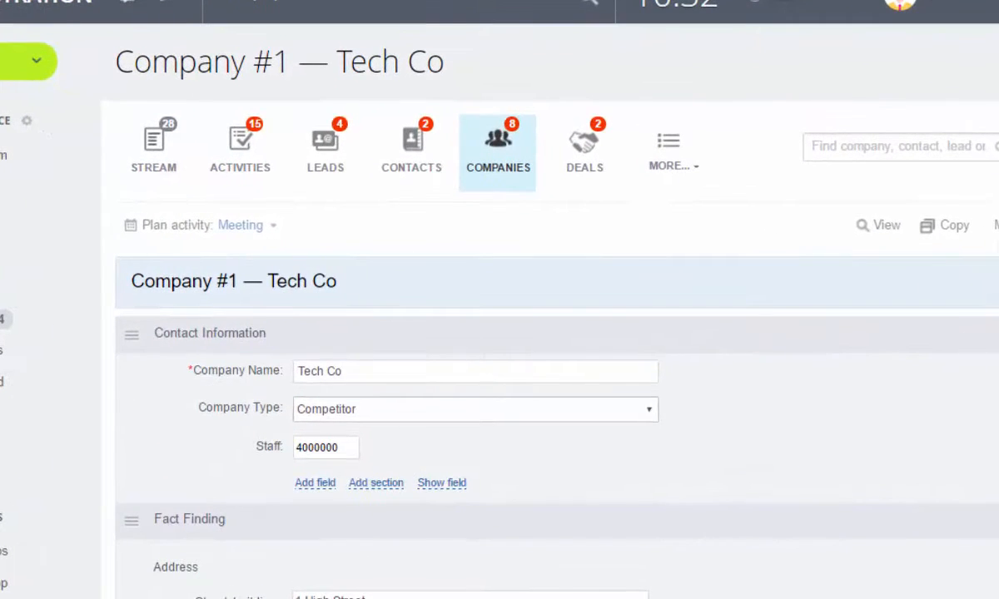
mouse_move(989, 341)
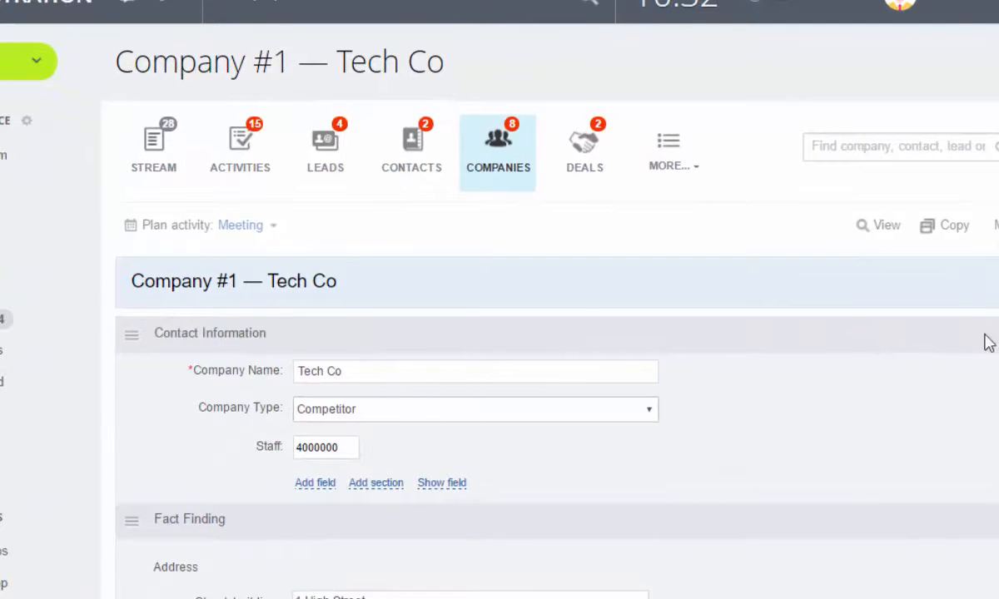
left_click(236, 370)
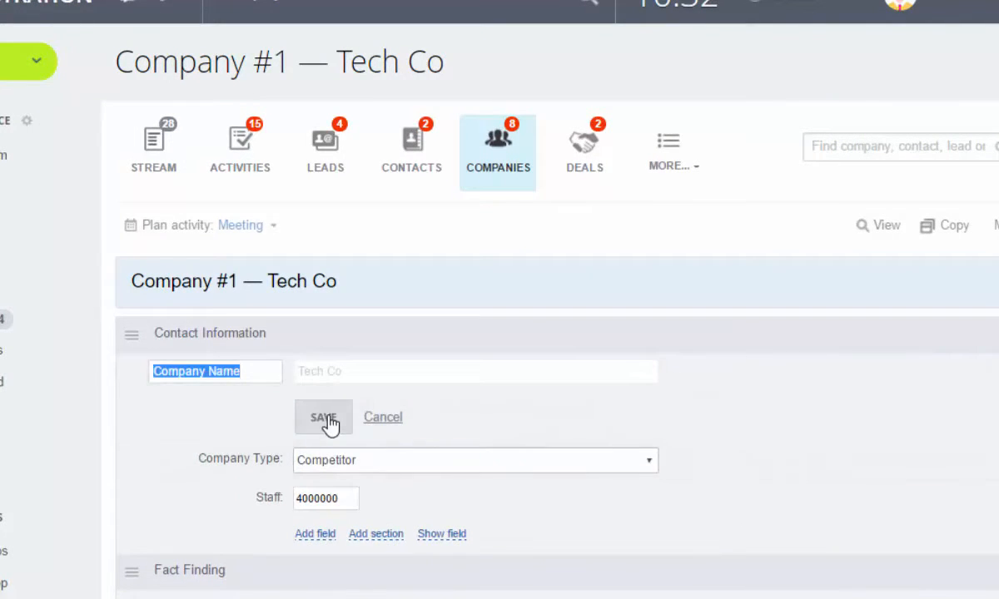
left_click(323, 416)
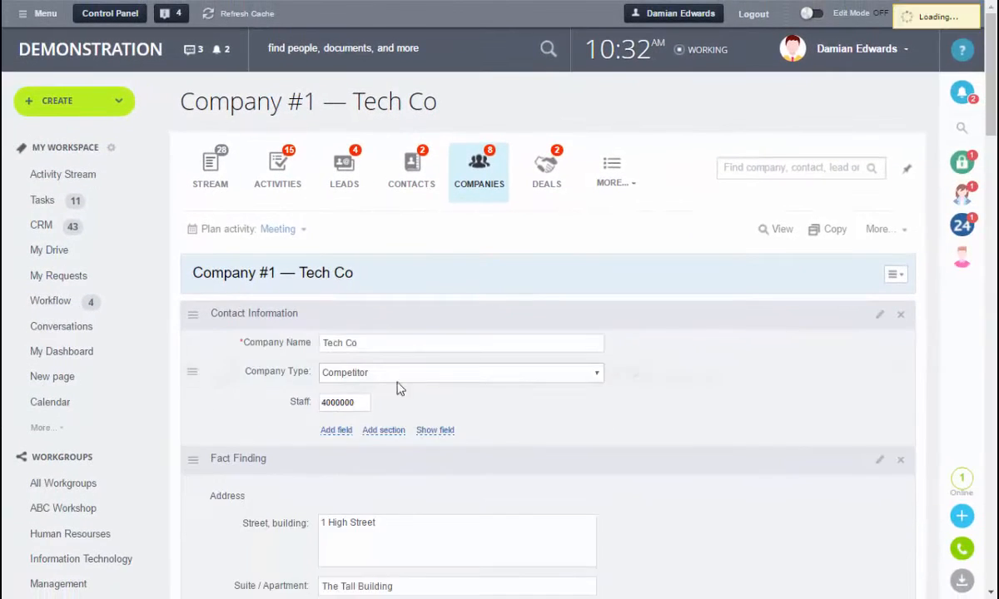
scroll("down", 3)
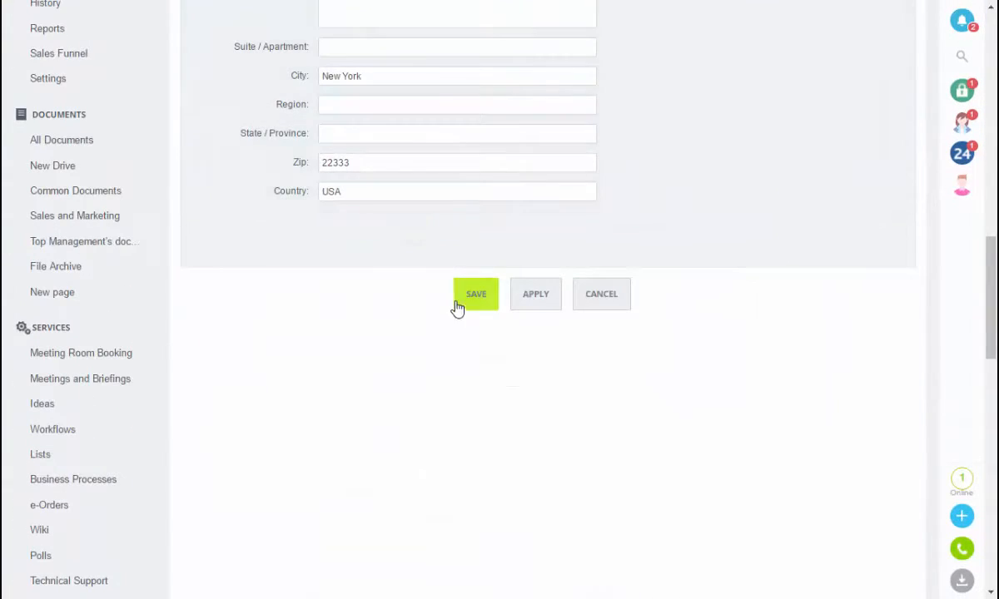
left_click(476, 292)
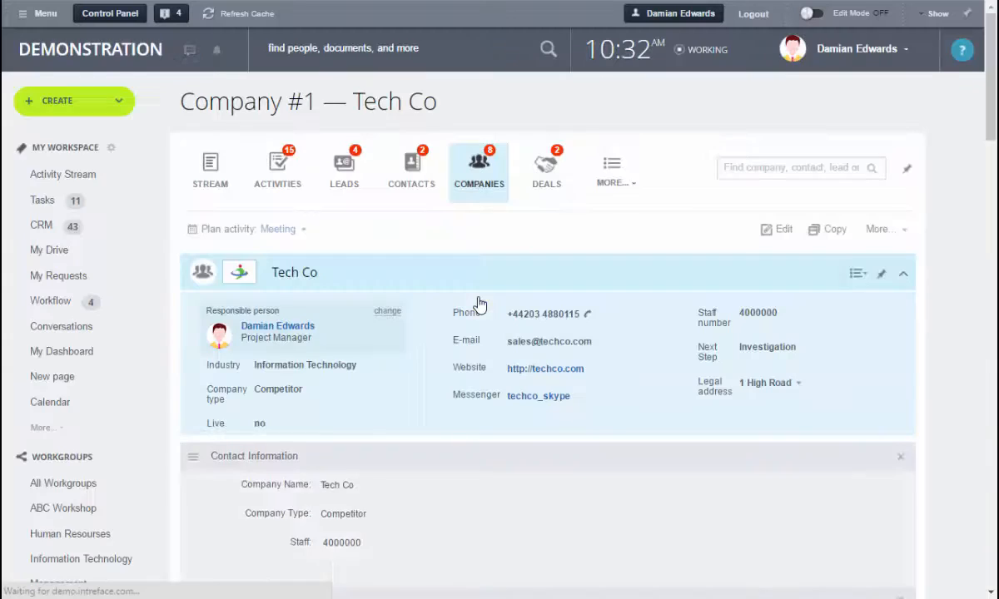
Step: Scroll through Tech Co's record sections to review the header summary layout
scroll("down", 3)
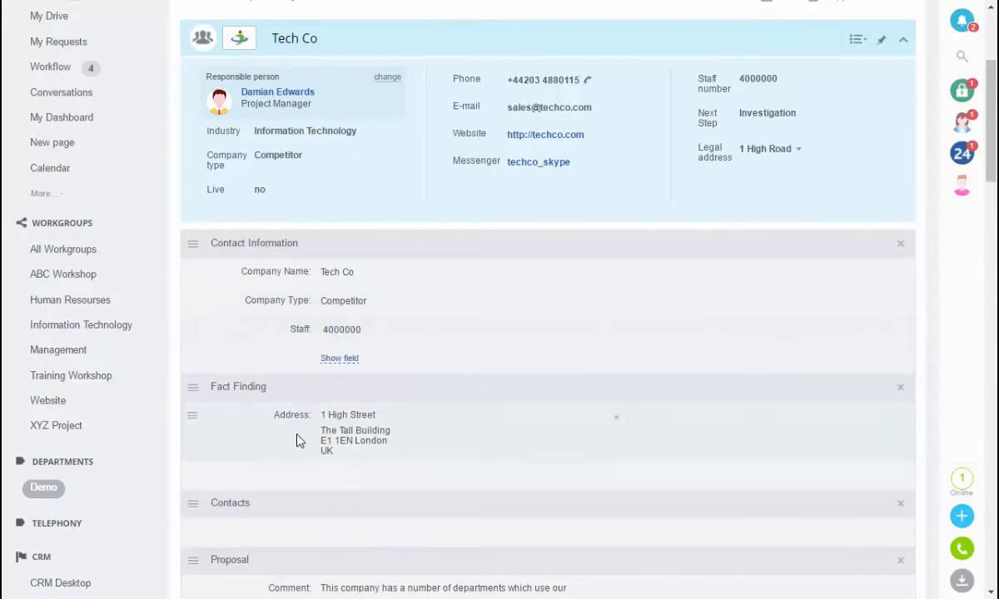
scroll("down", 3)
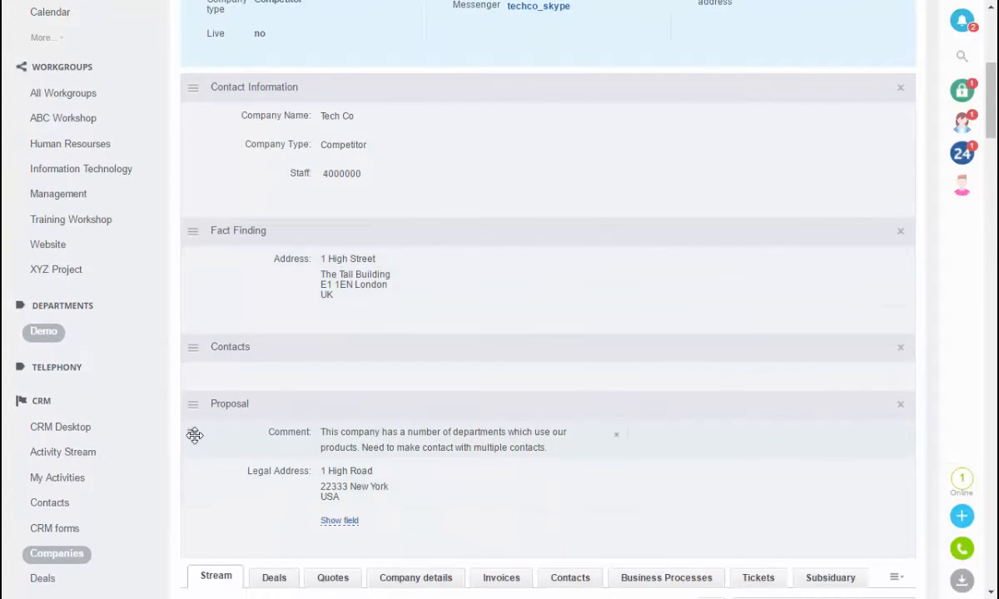
scroll("up", 3)
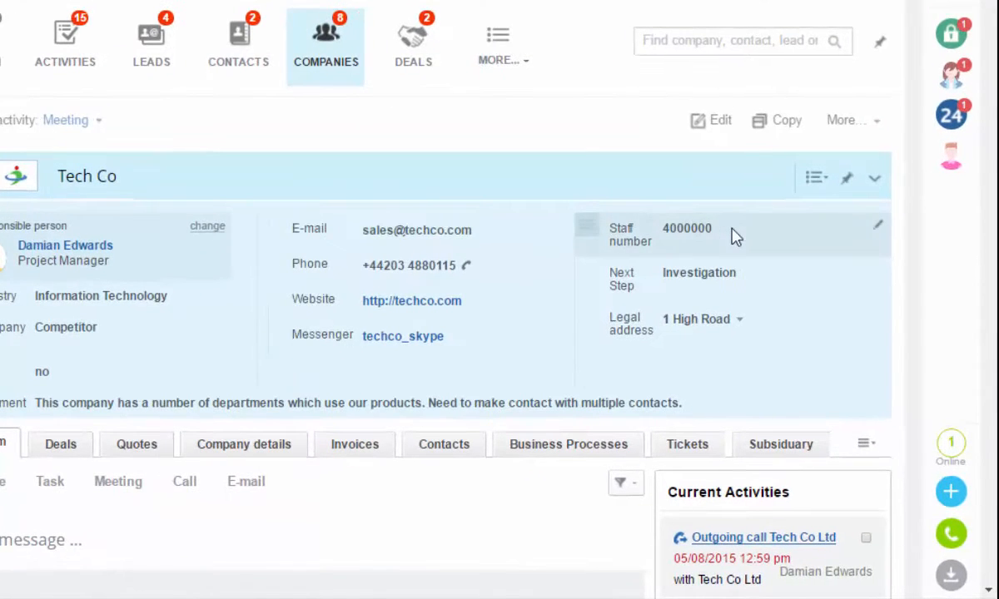
Step: Edit the staff number in place in Tech Co's header to 4000
left_click(686, 228)
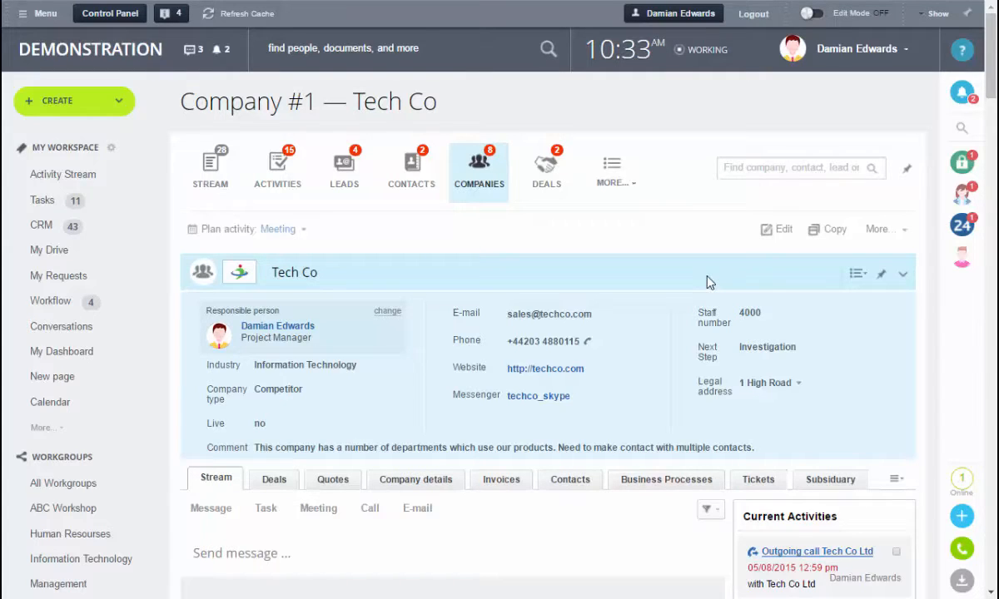
Step: Reach the company custom fields settings via CRM Settings and start a new field
left_click(612, 167)
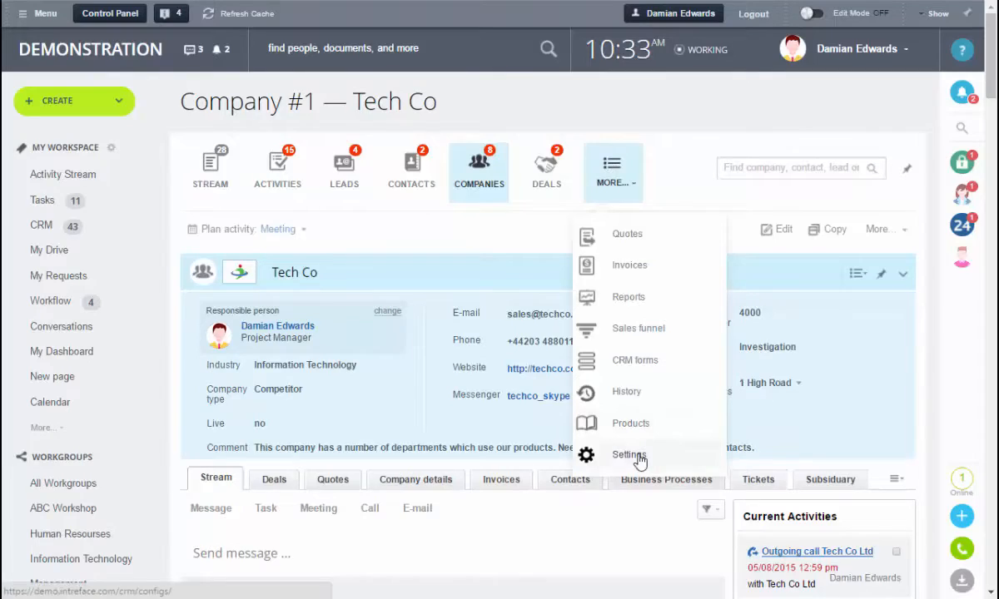
left_click(629, 455)
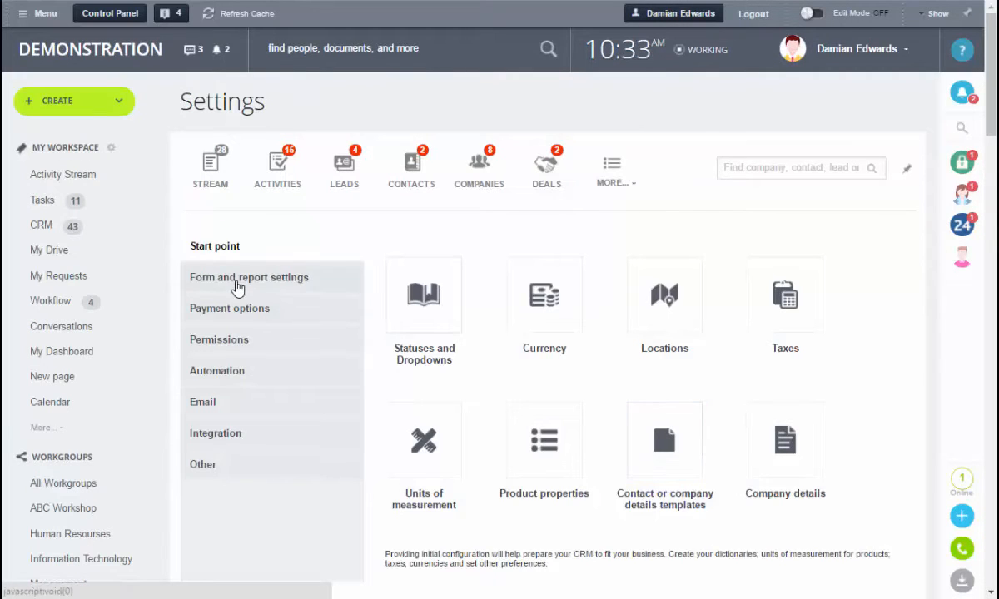
left_click(248, 276)
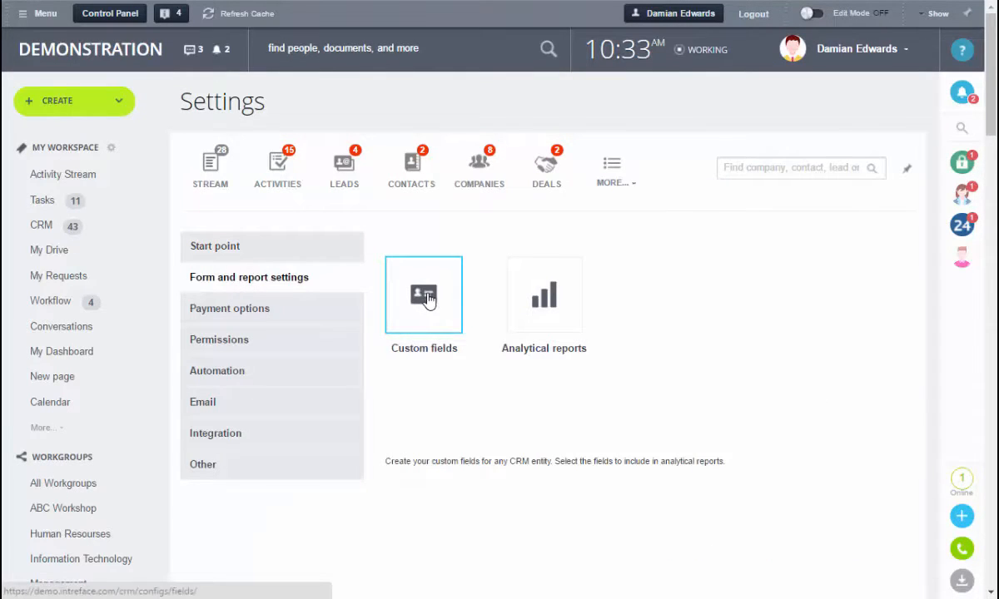
left_click(424, 296)
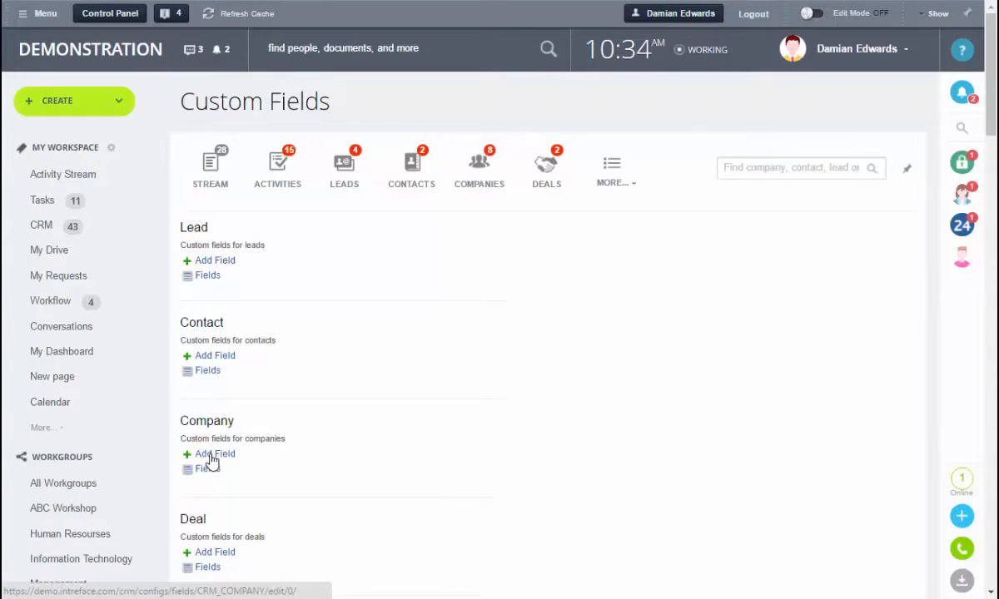
left_click(214, 453)
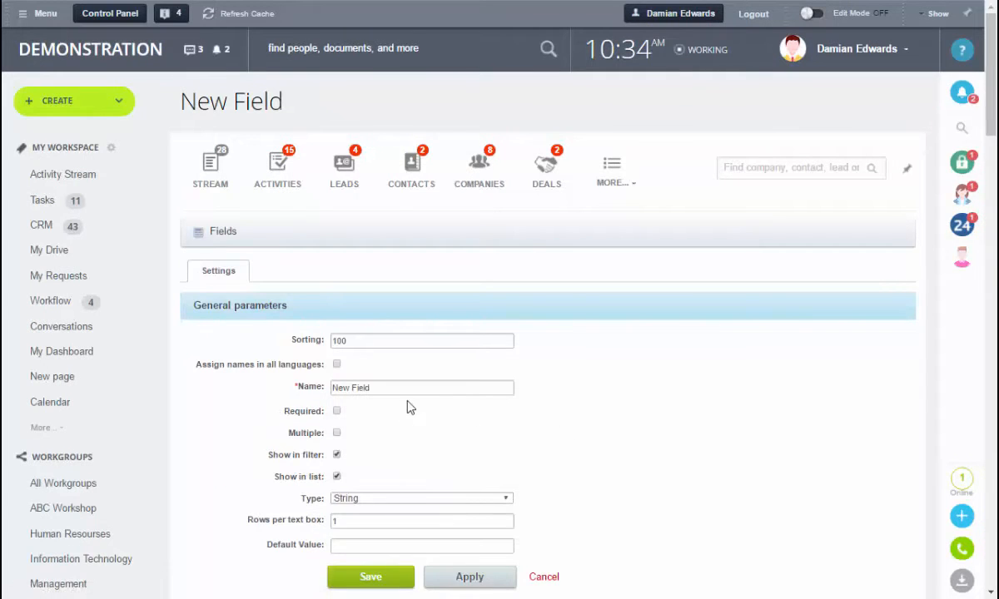
Step: Name the new field Turnover, make it Number type and save it
type("T")
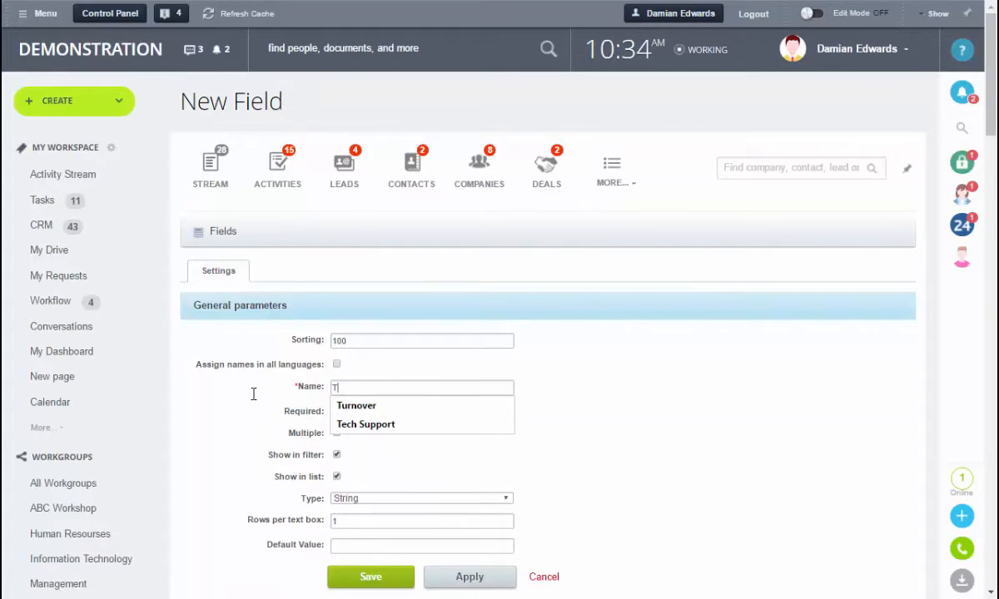
left_click(357, 406)
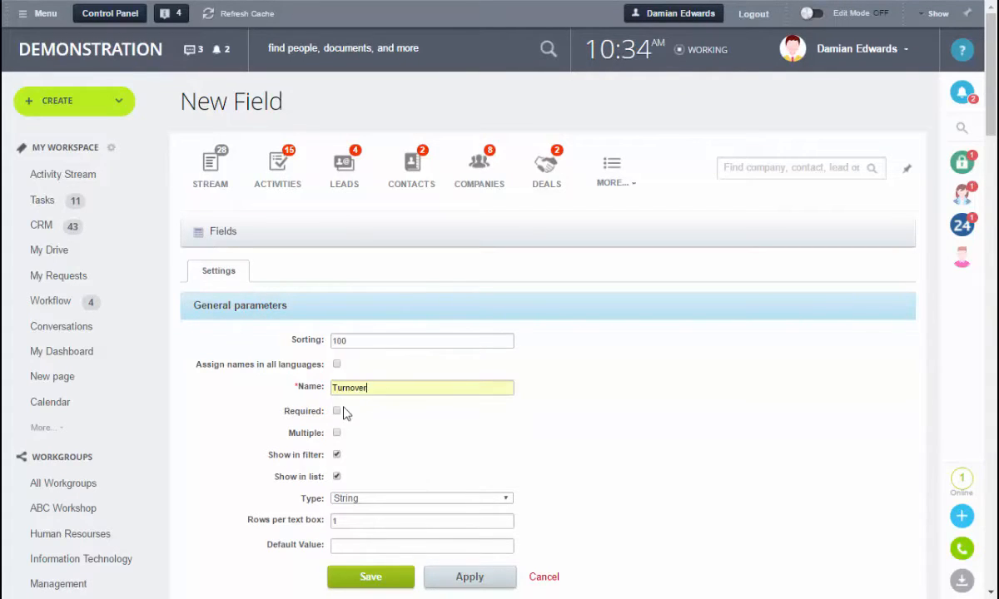
scroll("down", 3)
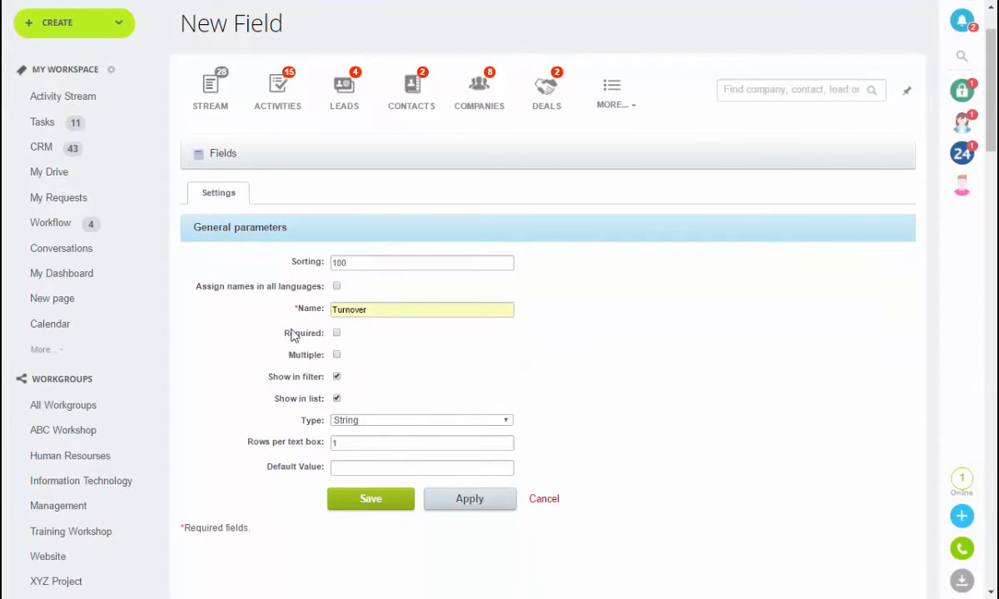
mouse_move(466, 378)
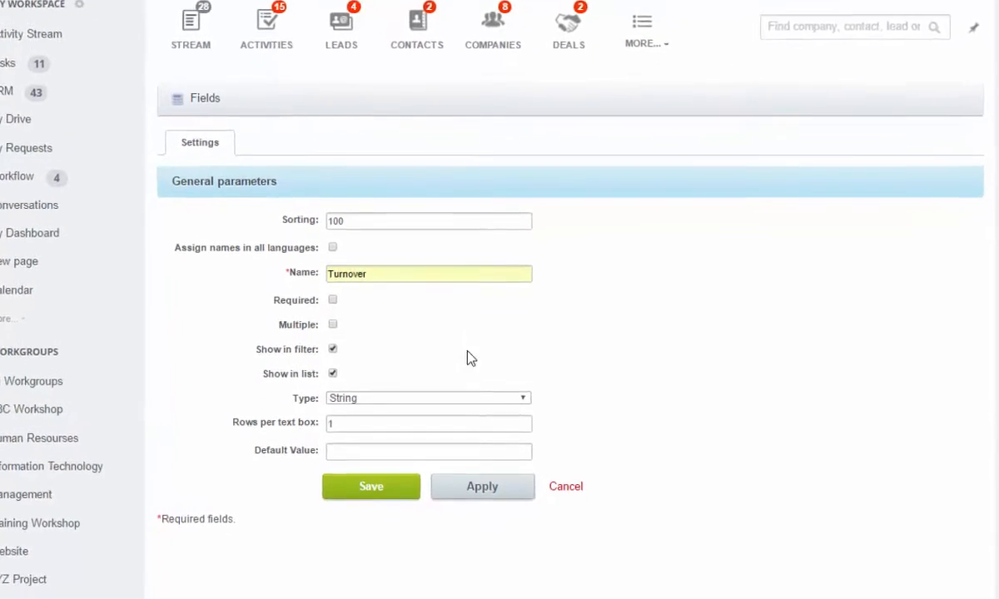
left_click(426, 397)
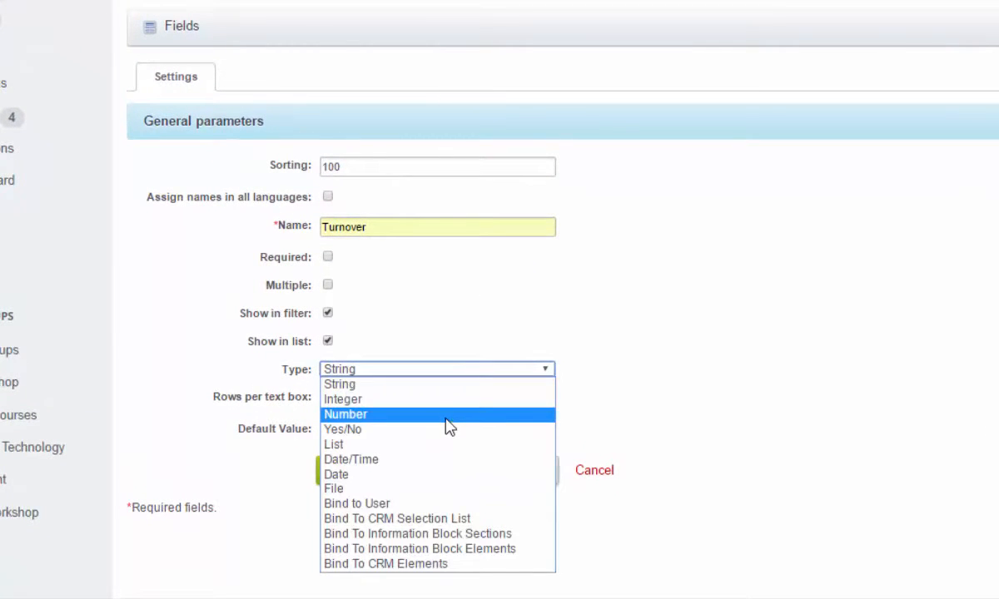
left_click(345, 415)
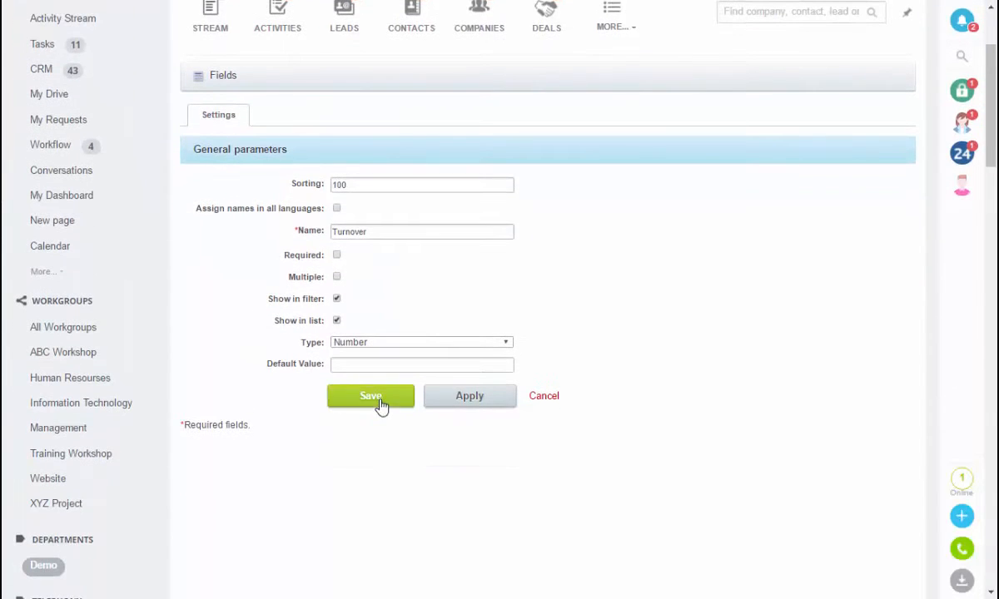
left_click(369, 396)
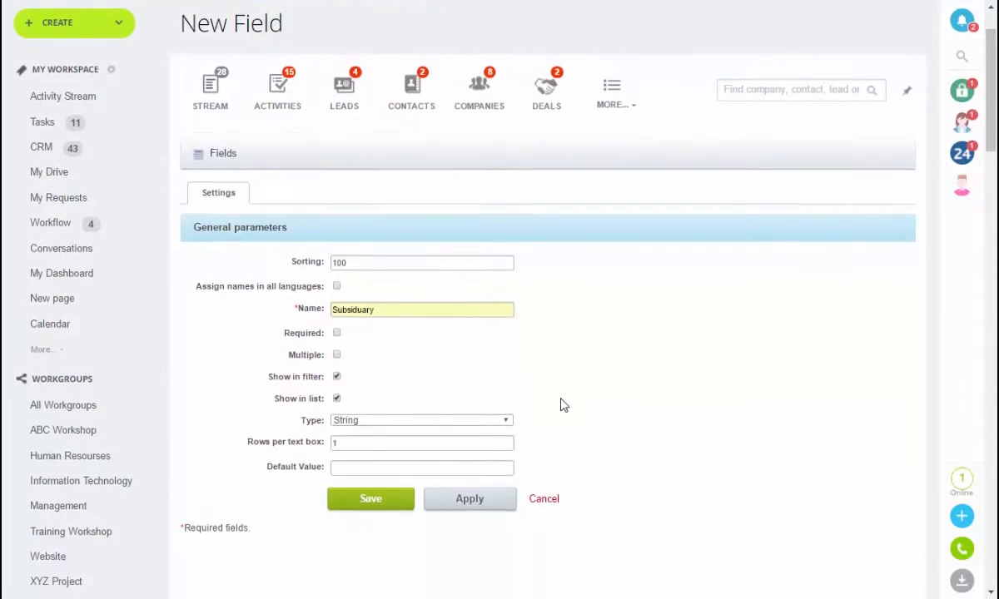
Step: Set the Subsiduary field to Bind To CRM Elements and choose the linked CRM entity
left_click(419, 419)
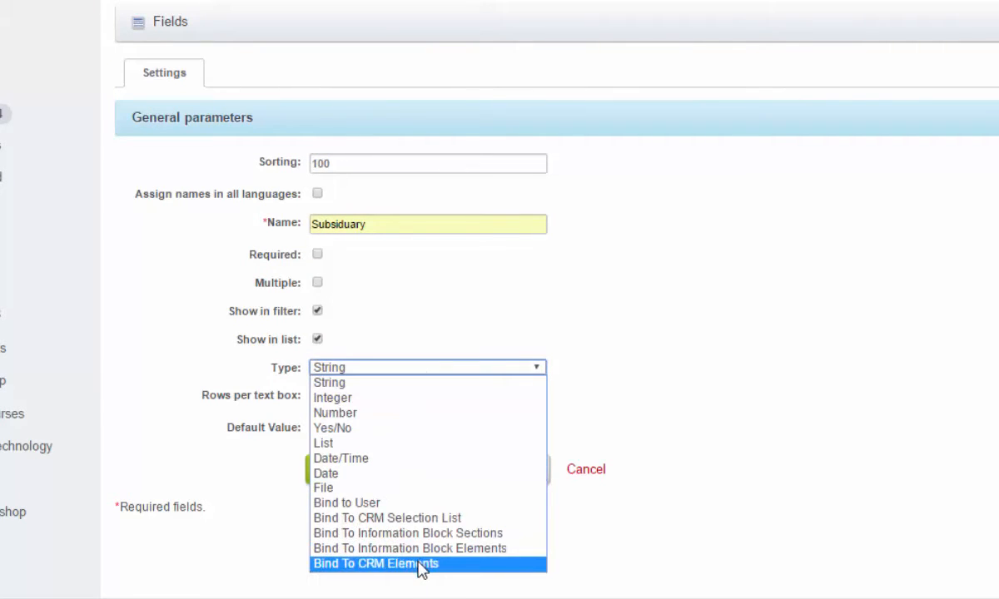
left_click(376, 563)
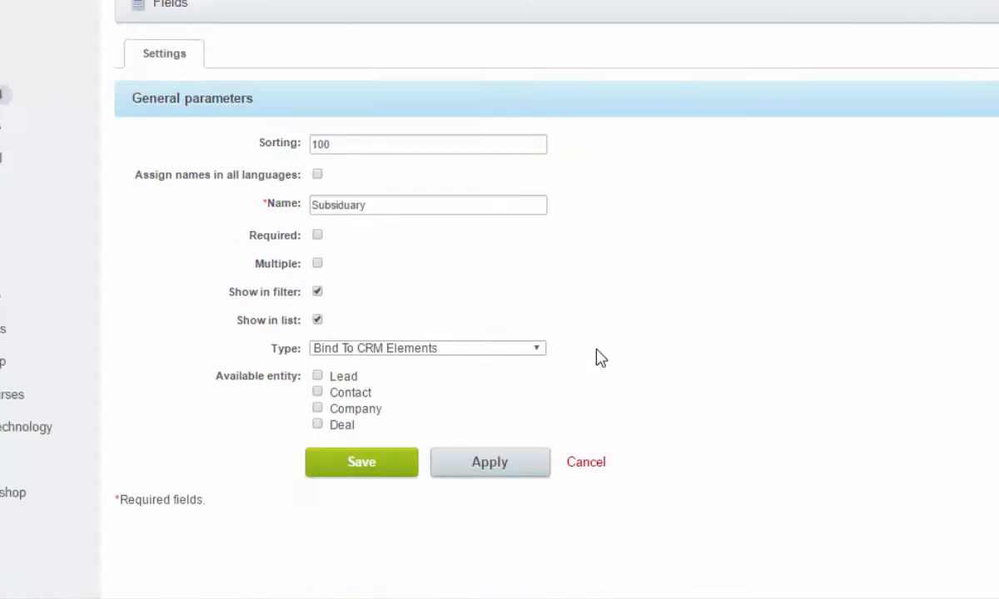
scroll("down", 3)
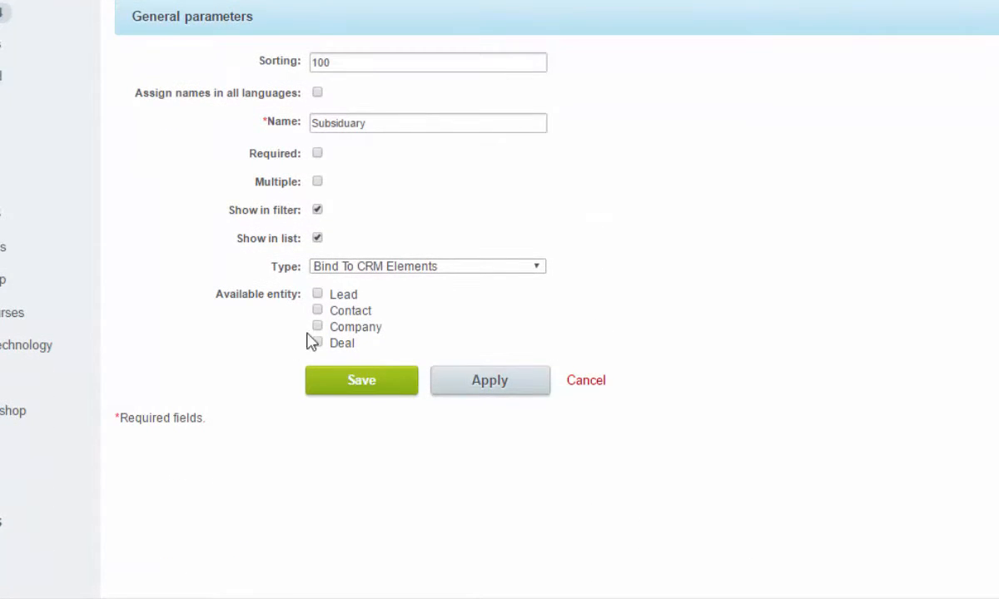
left_click(316, 326)
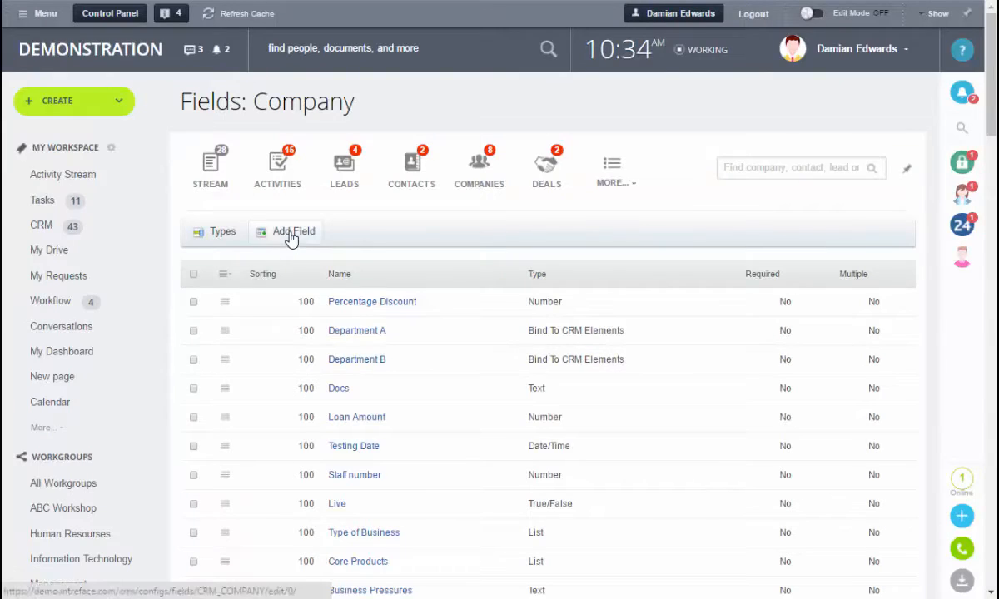
Step: Create a Tech Support company field of Bind to User type and save it
left_click(285, 231)
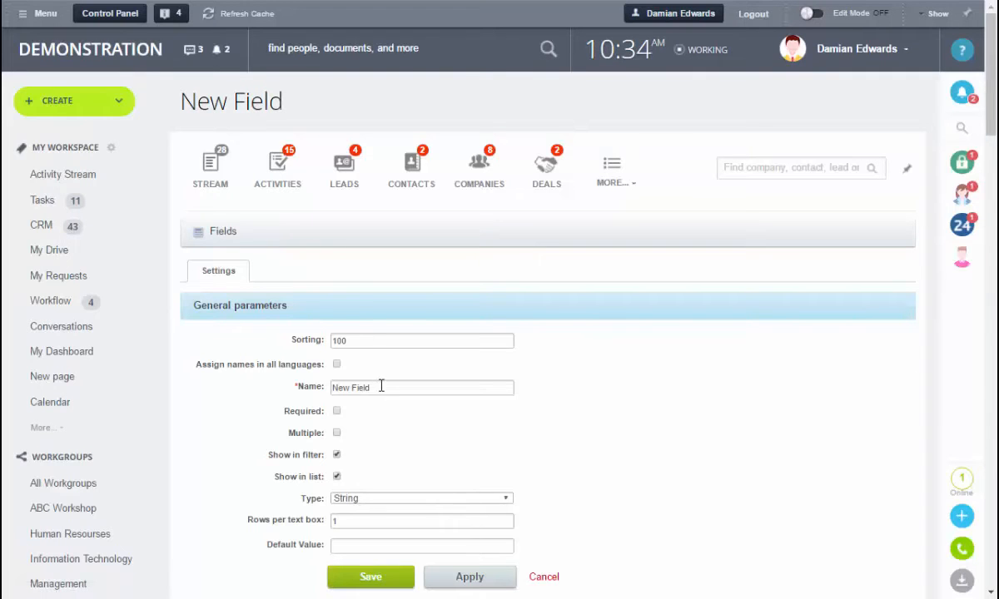
type("Tech Support")
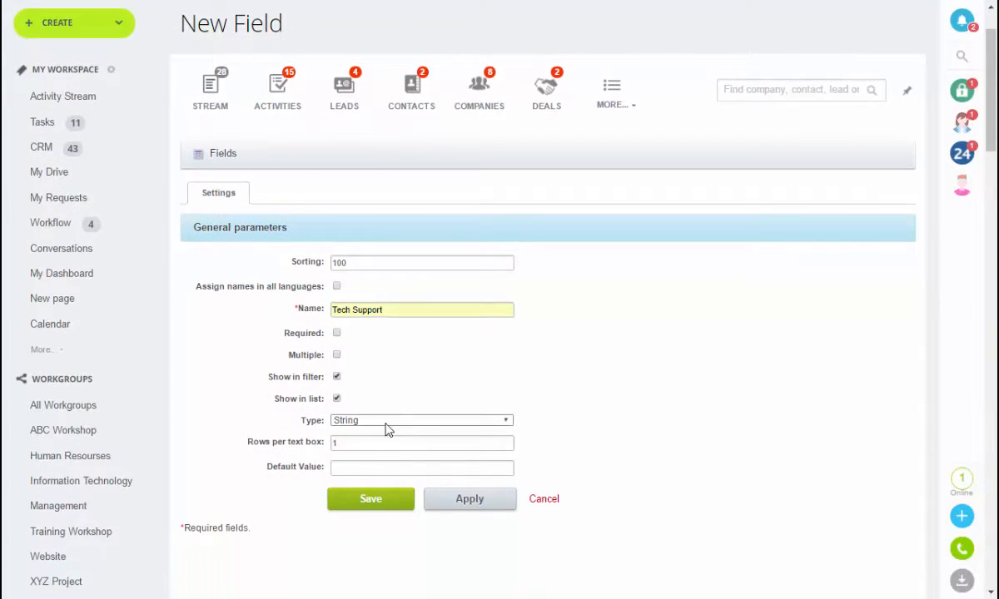
left_click(419, 420)
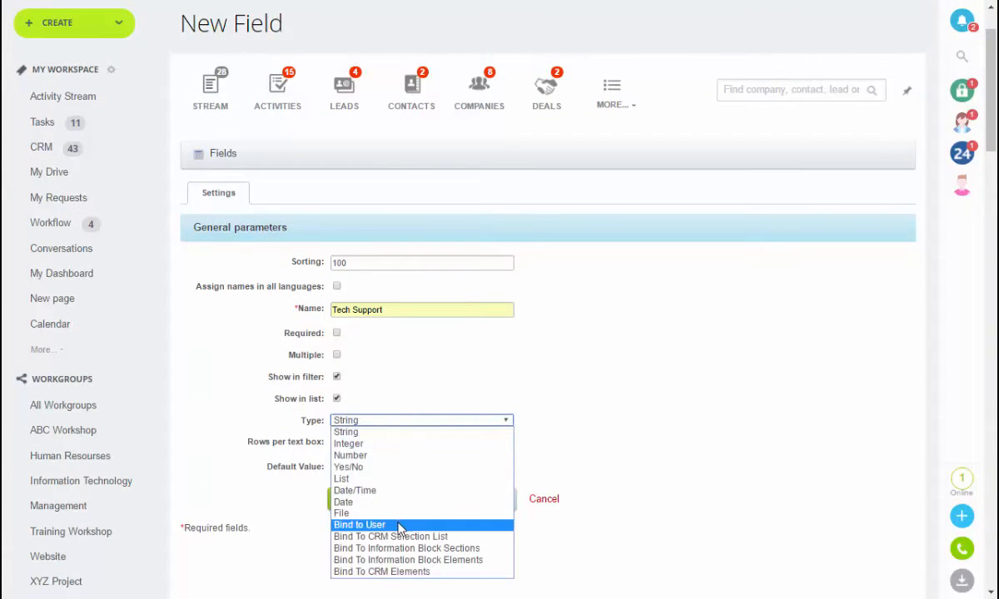
left_click(359, 524)
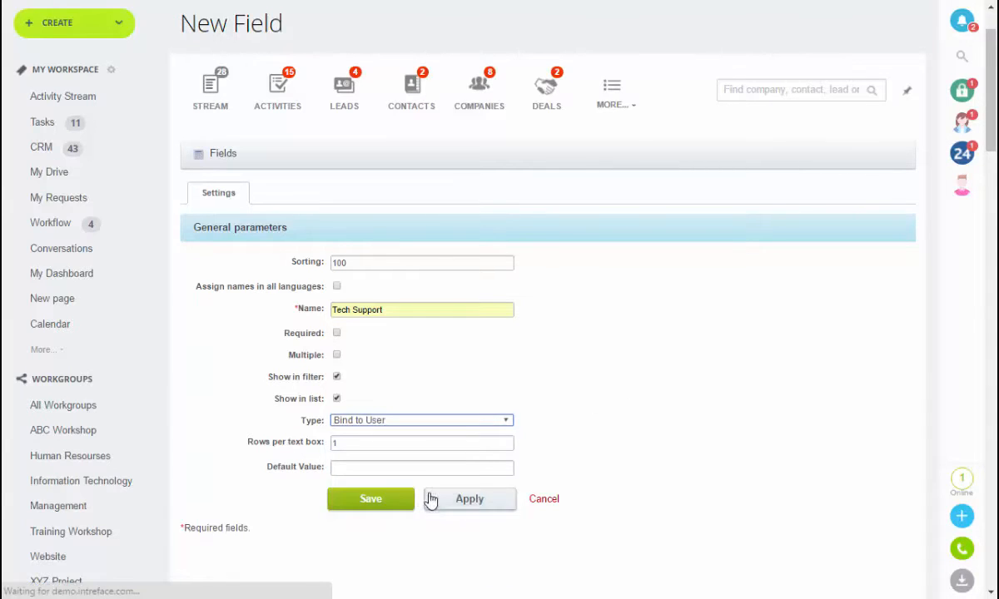
left_click(420, 420)
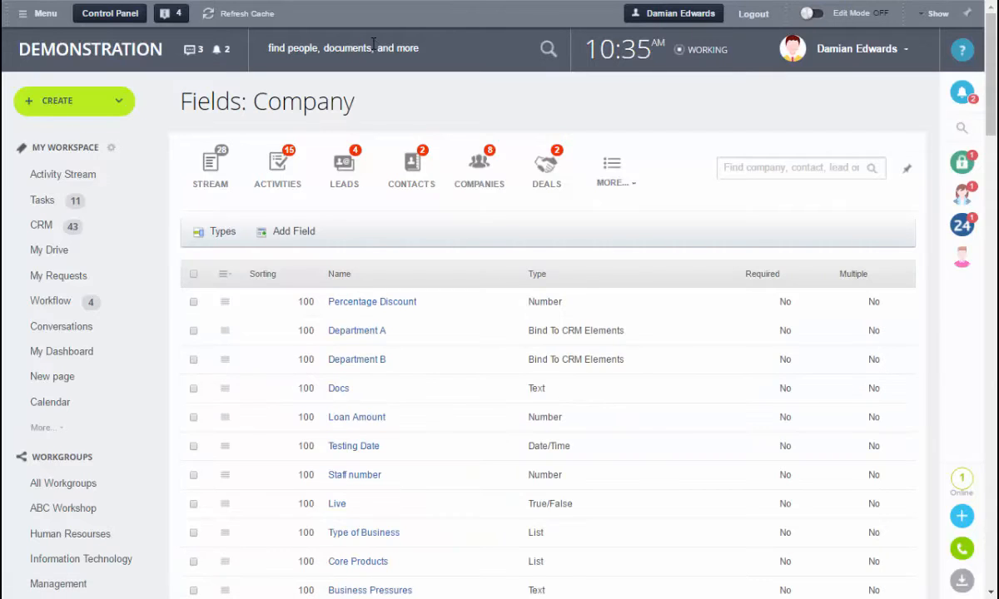
Step: Search the portal for 'tech' to find the Tech Co company
type("tech")
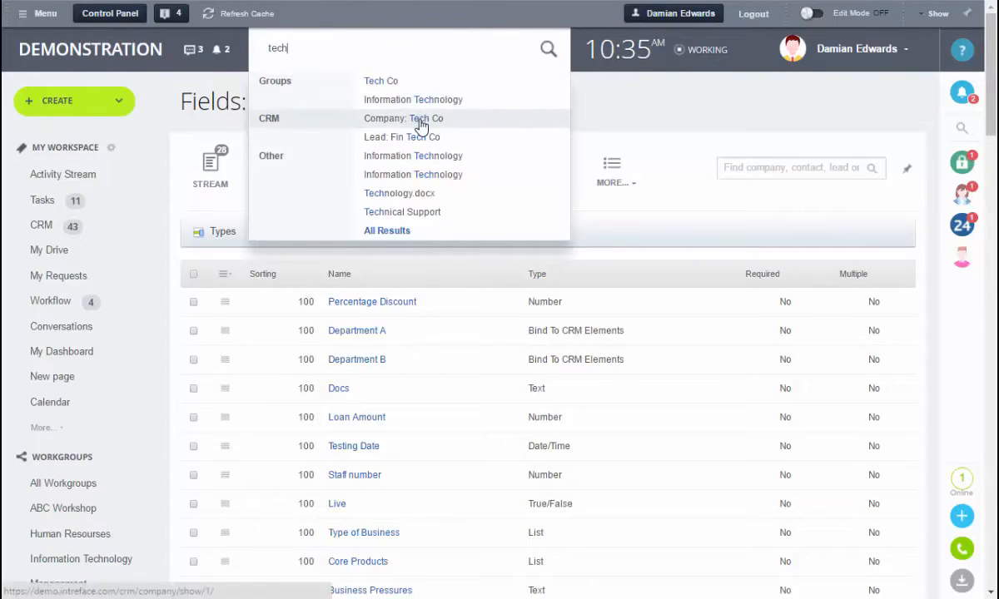
Step: Open Tech Co from the search results and enter its Turnover value in the header
left_click(403, 118)
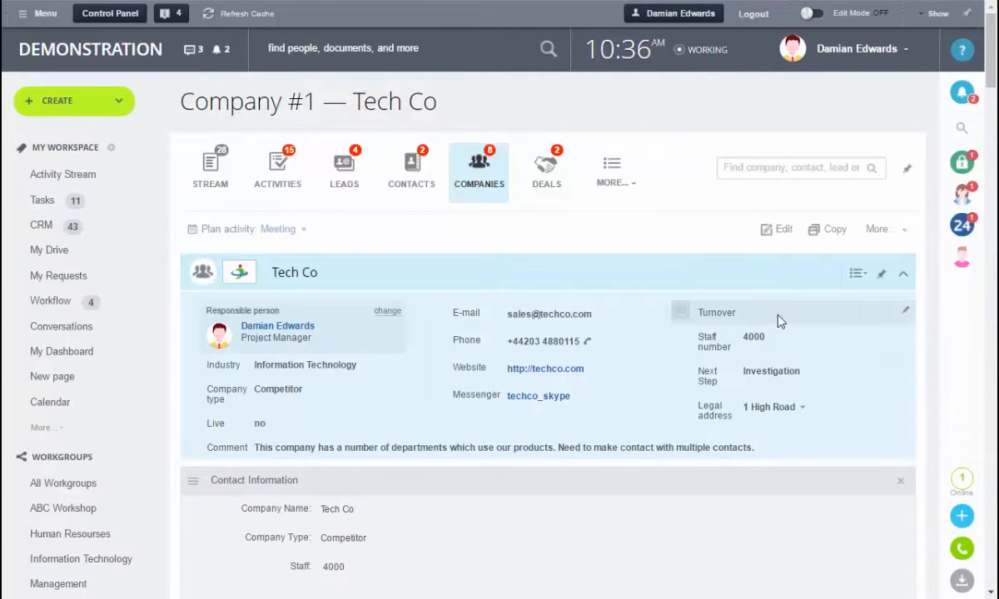
left_click(799, 312)
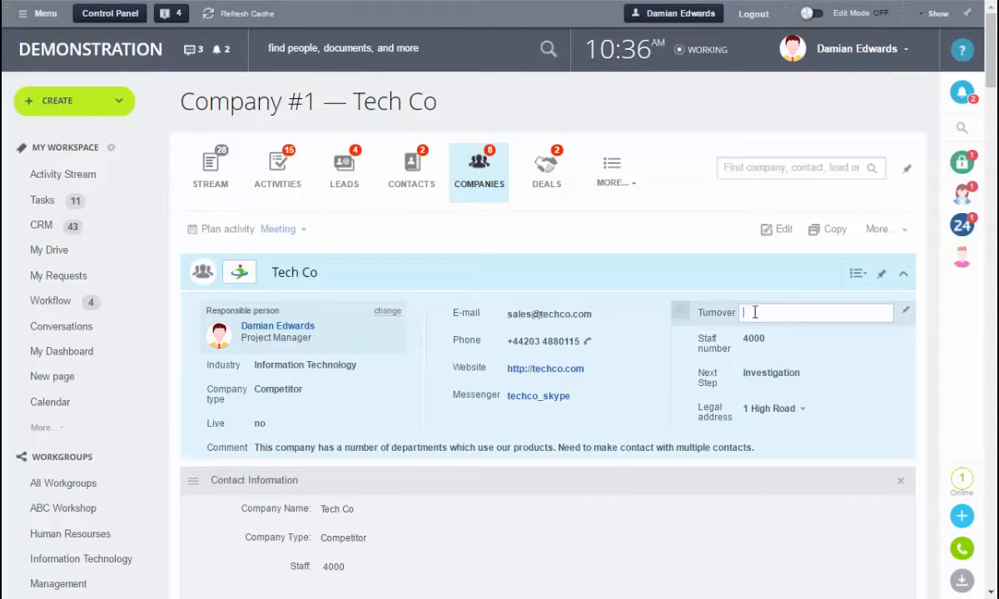
type("10000000")
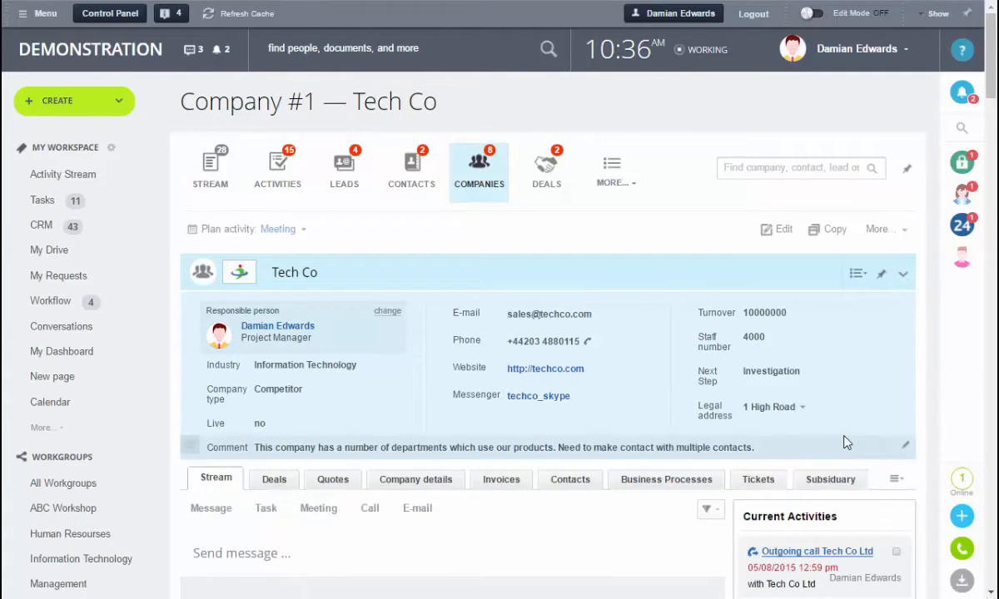
Step: In the tab settings, add the Subsidiary field to the Subsidiary tab and save the layout
scroll("down", 3)
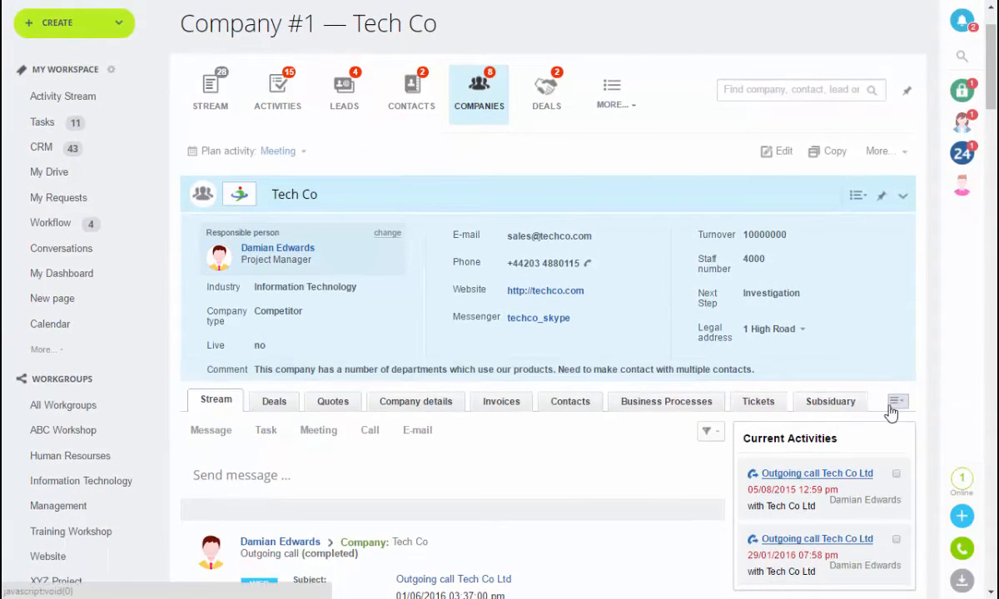
mouse_move(897, 406)
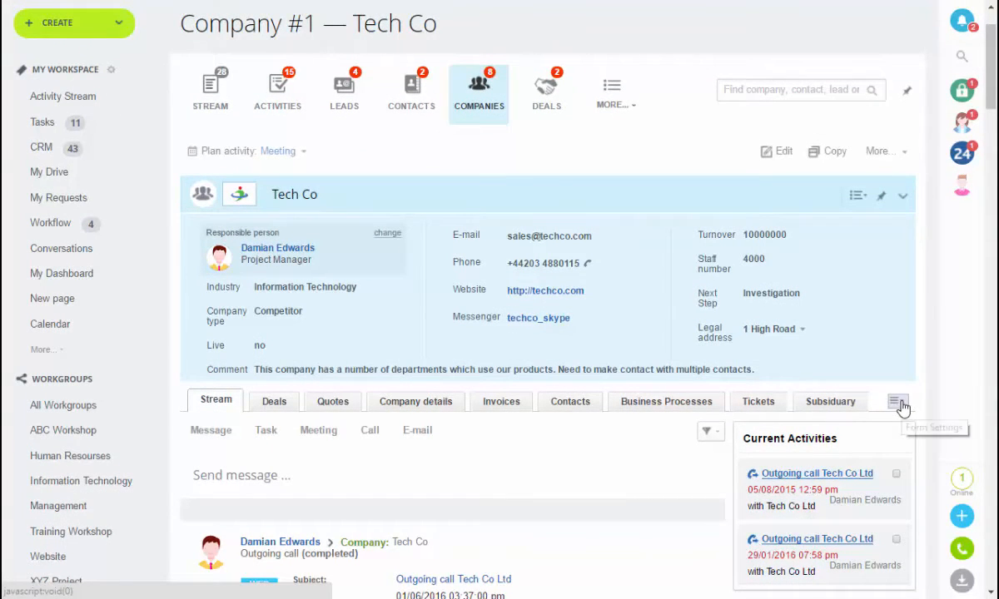
left_click(899, 406)
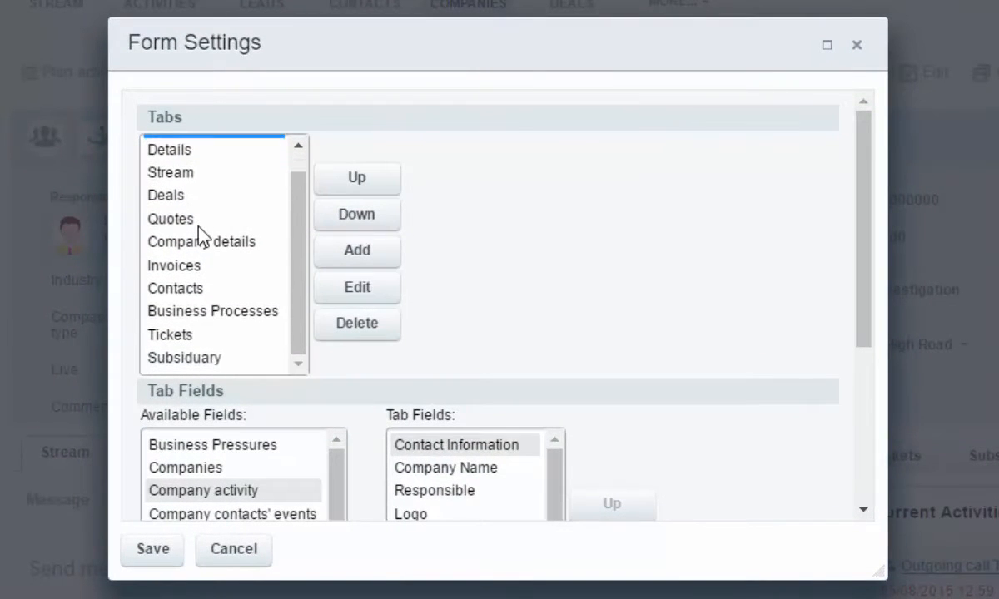
mouse_move(210, 234)
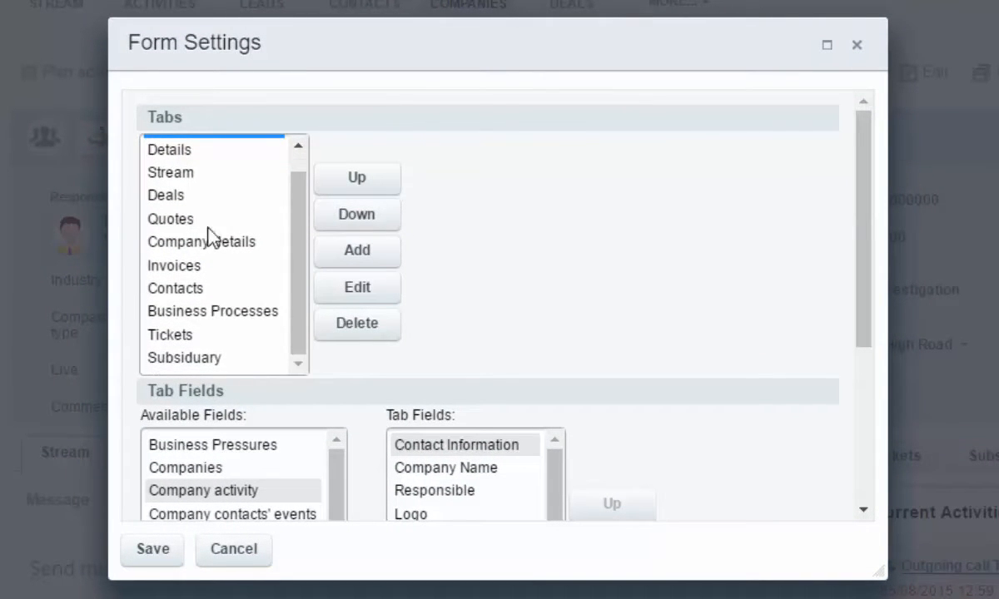
mouse_move(443, 323)
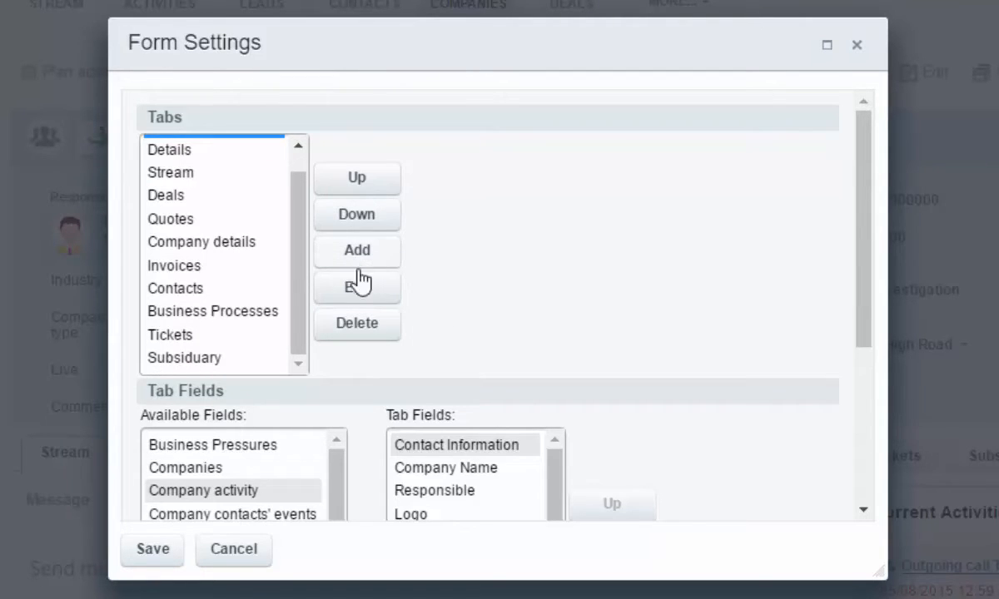
left_click(183, 356)
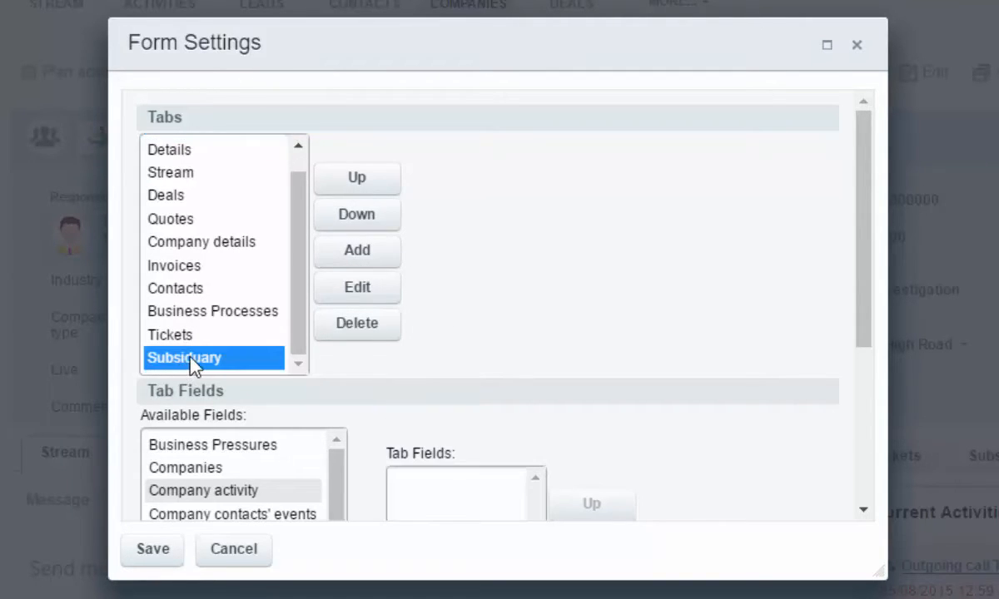
scroll("down", 3)
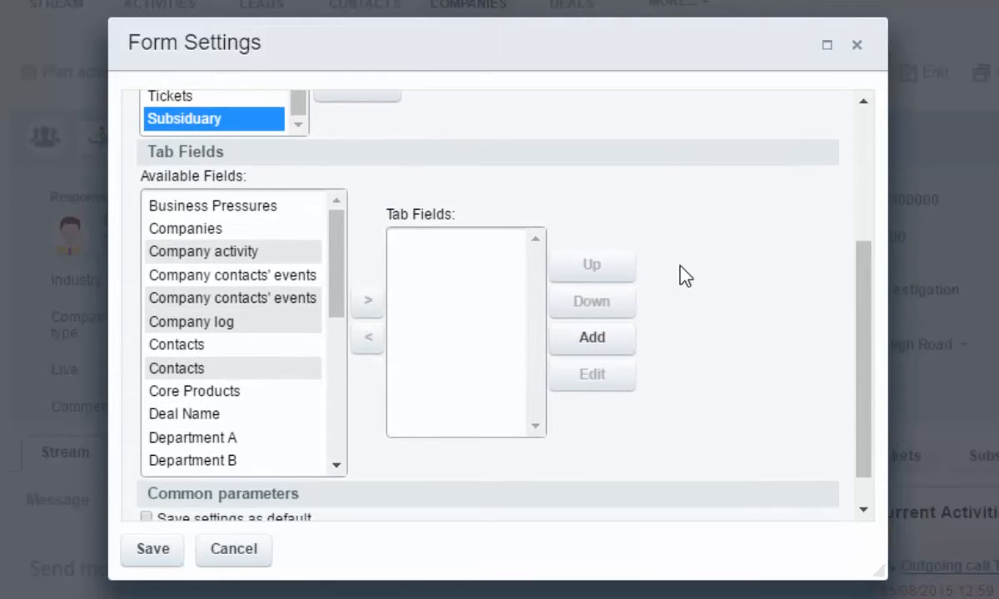
mouse_move(236, 343)
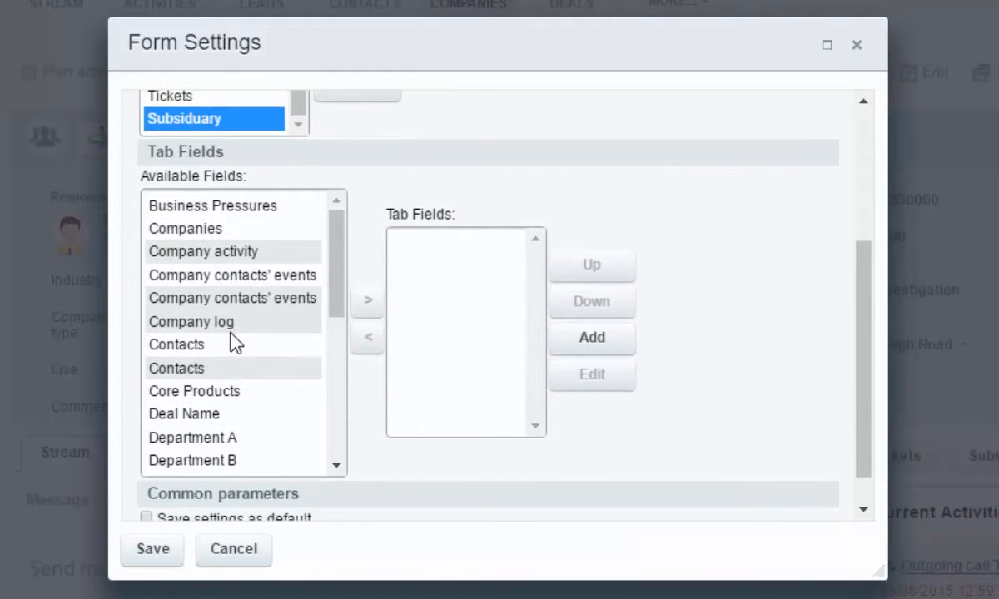
scroll("down", 3)
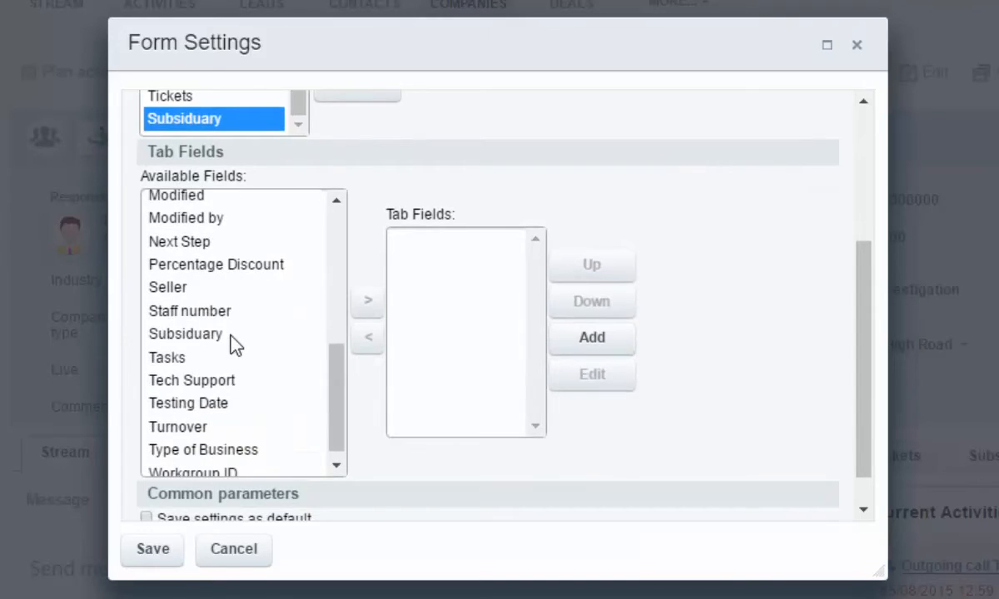
left_click(185, 333)
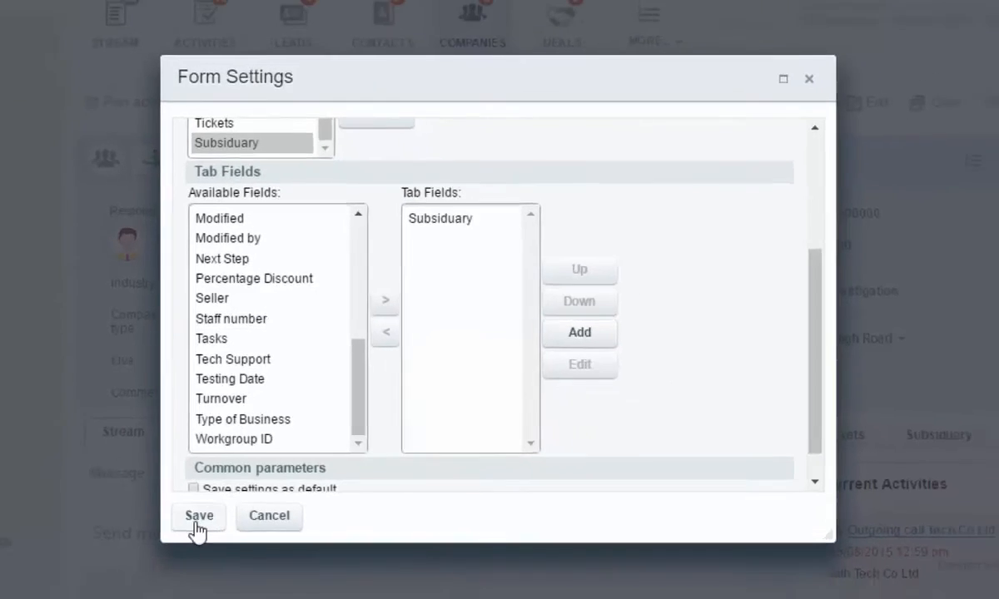
left_click(198, 516)
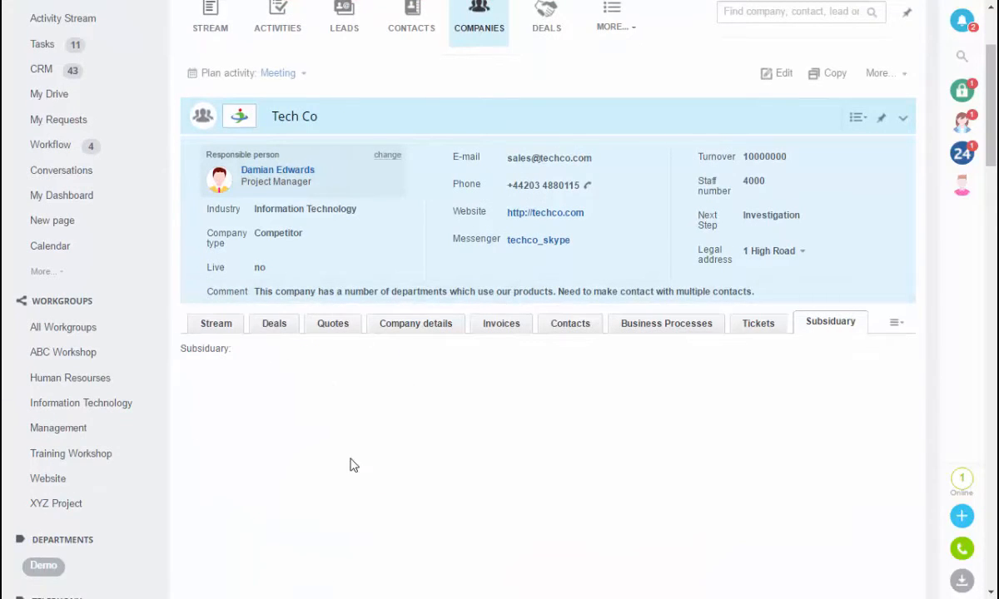
mouse_move(906, 118)
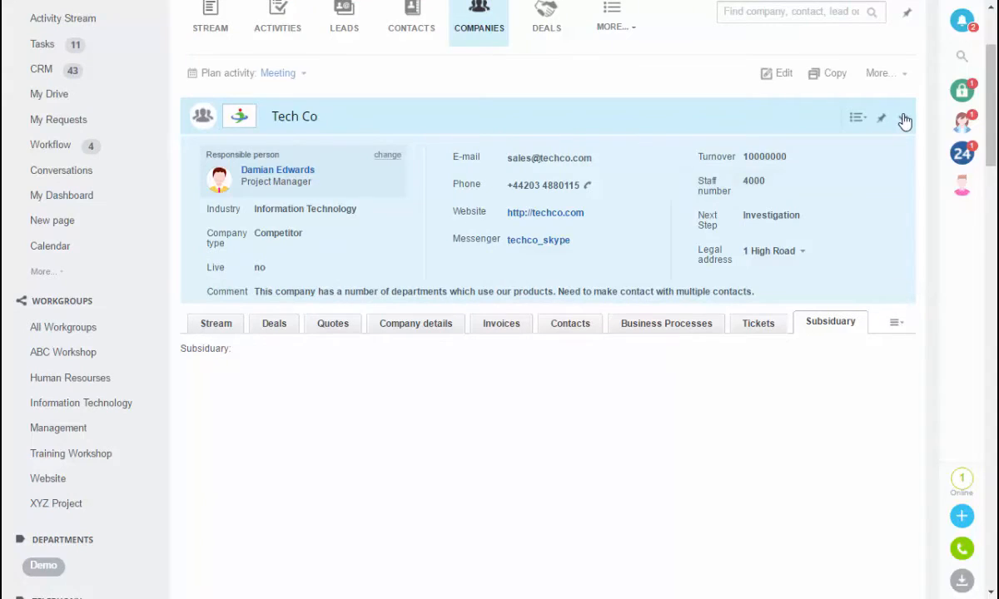
left_click(902, 117)
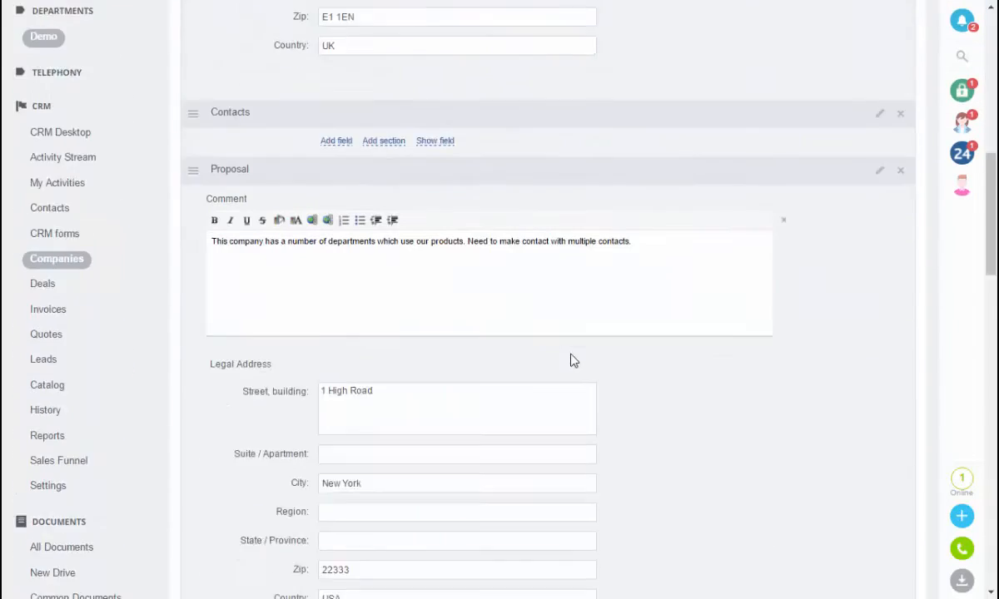
scroll("down", 3)
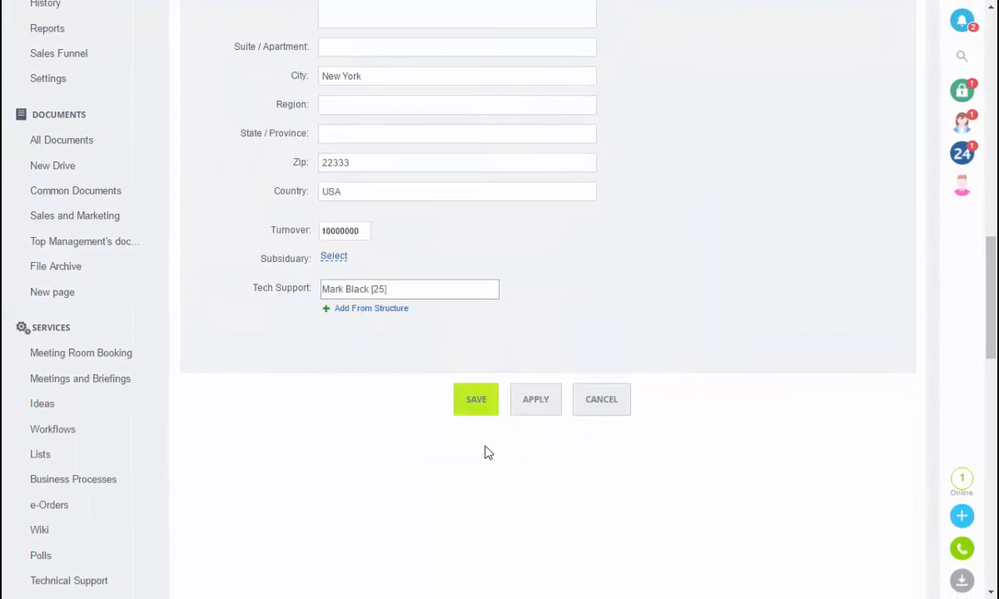
left_click(476, 400)
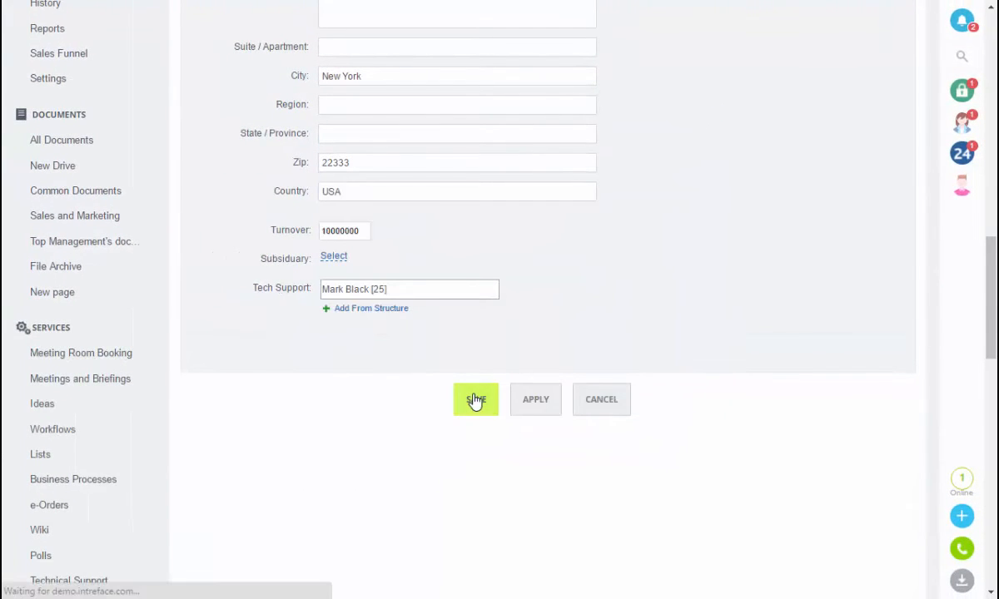
left_click(476, 399)
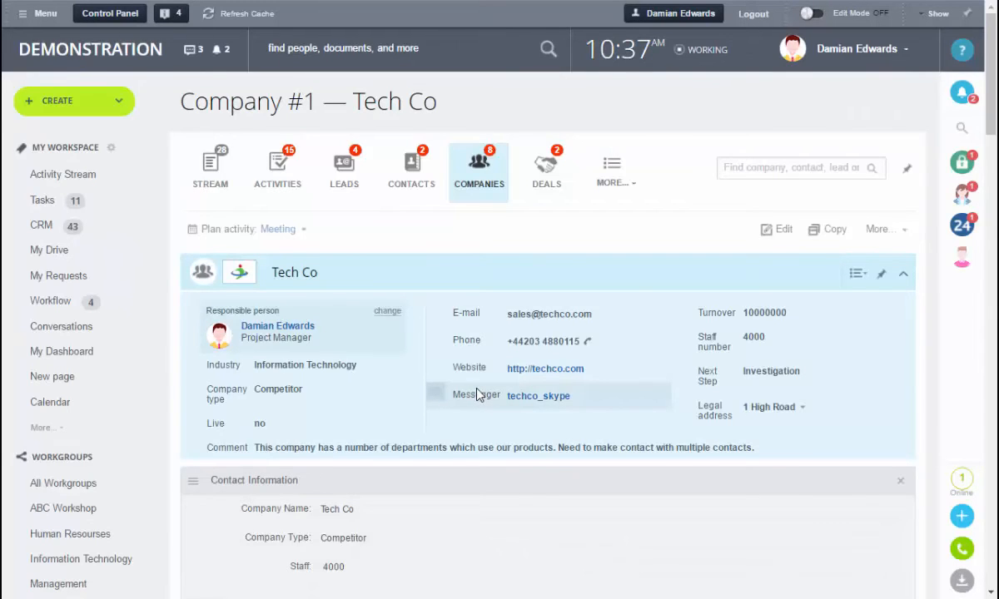
Step: Scroll through Tech Co's Contact Information, Fact Finding, Contacts and Proposal sections
scroll("down", 3)
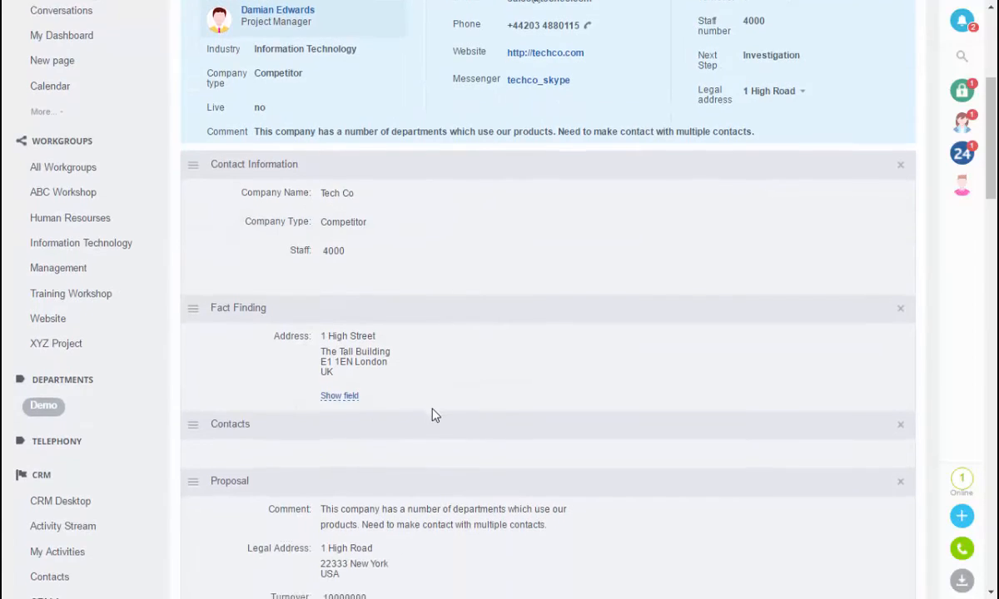
scroll("down", 3)
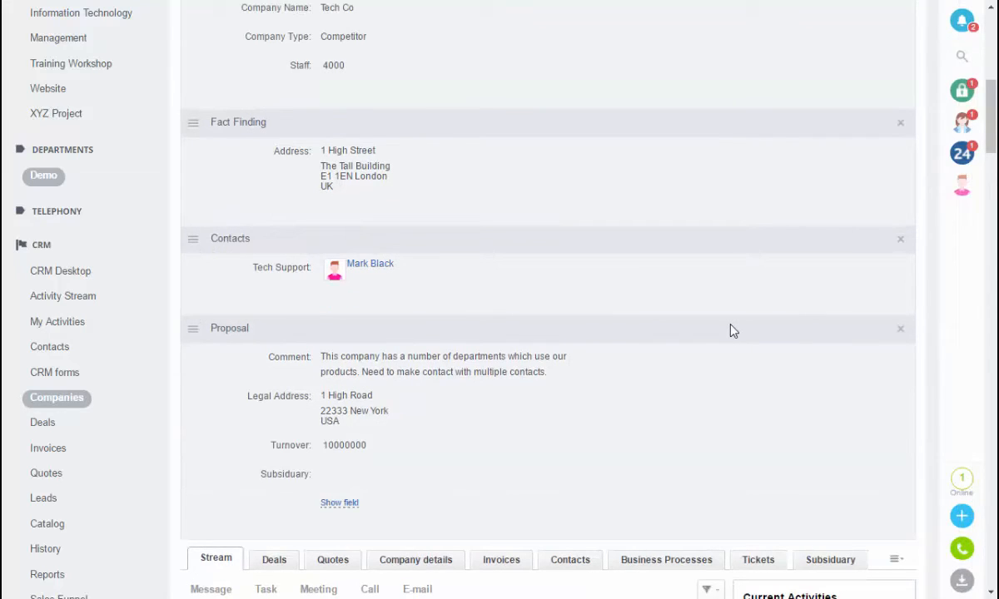
mouse_move(739, 325)
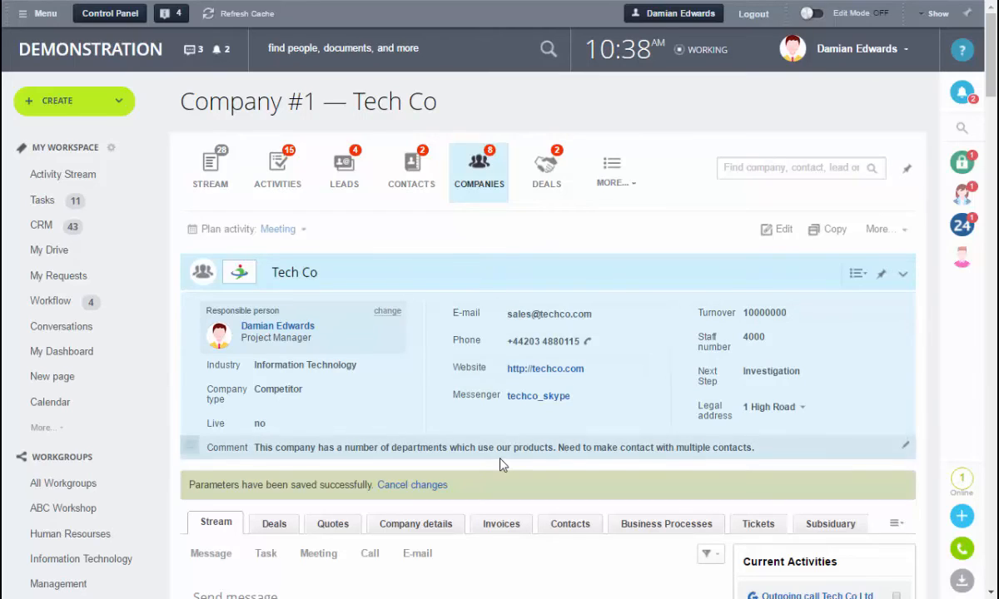
Step: Show Tech Co's Contacts tab and open List Columns to add Zip and Website columns
scroll("down", 3)
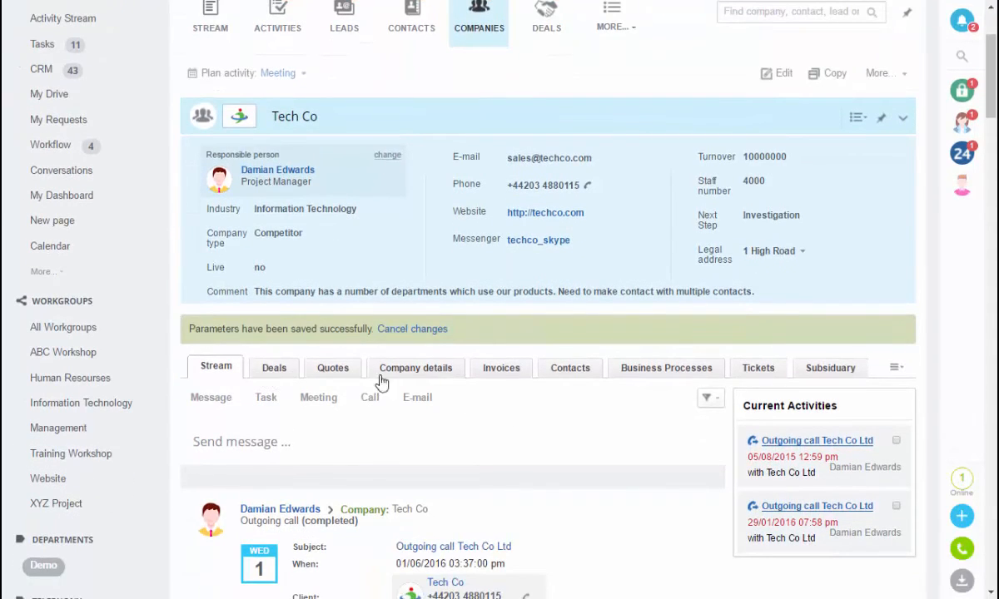
mouse_move(570, 396)
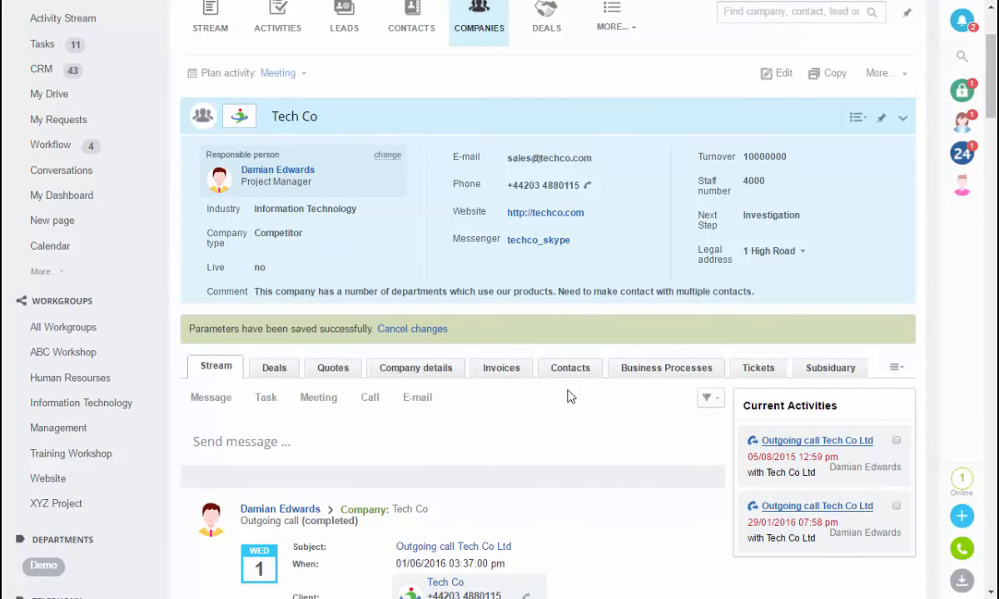
left_click(570, 368)
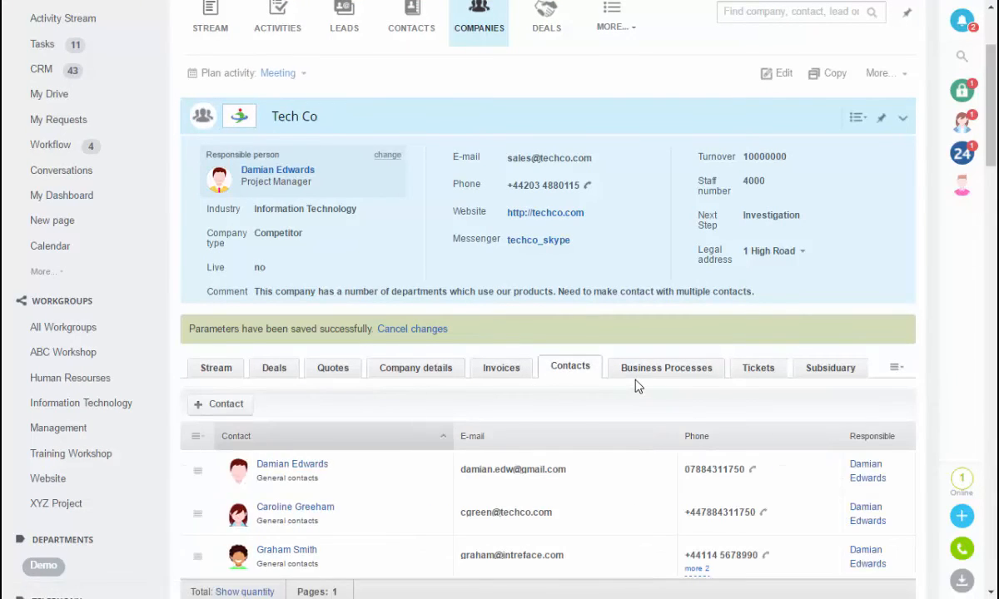
scroll("down", 3)
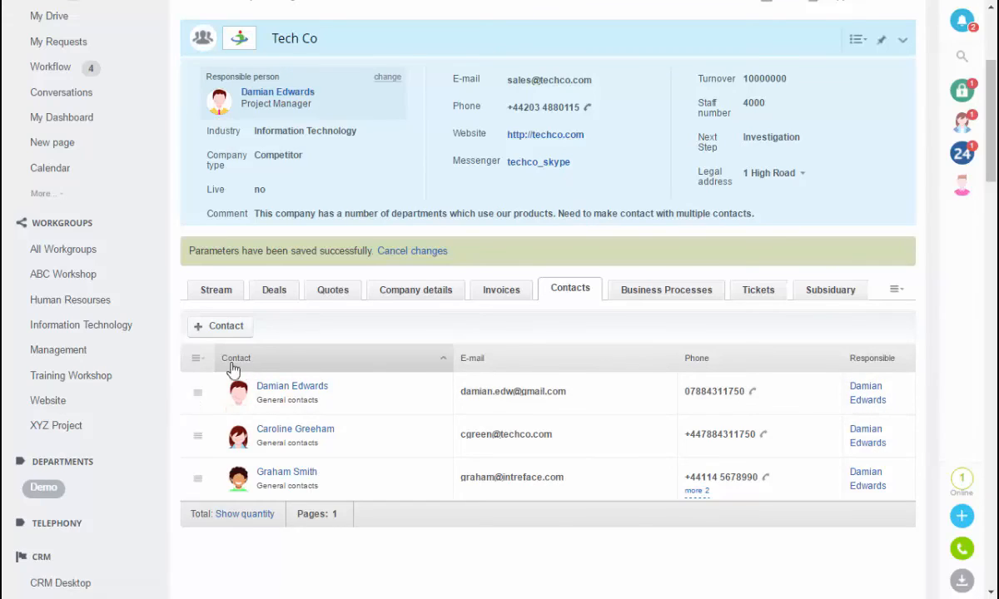
left_click(196, 357)
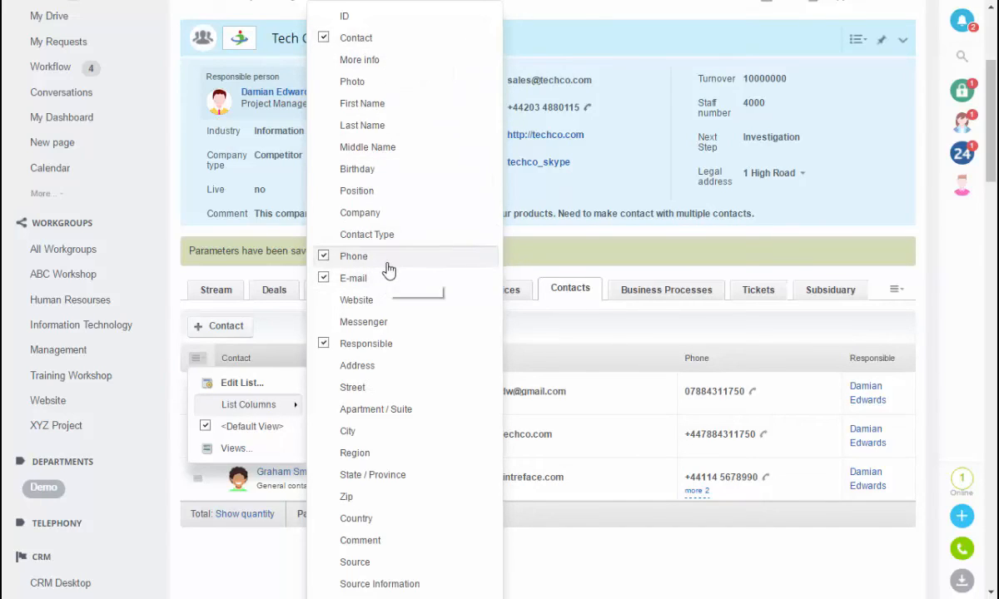
mouse_move(386, 270)
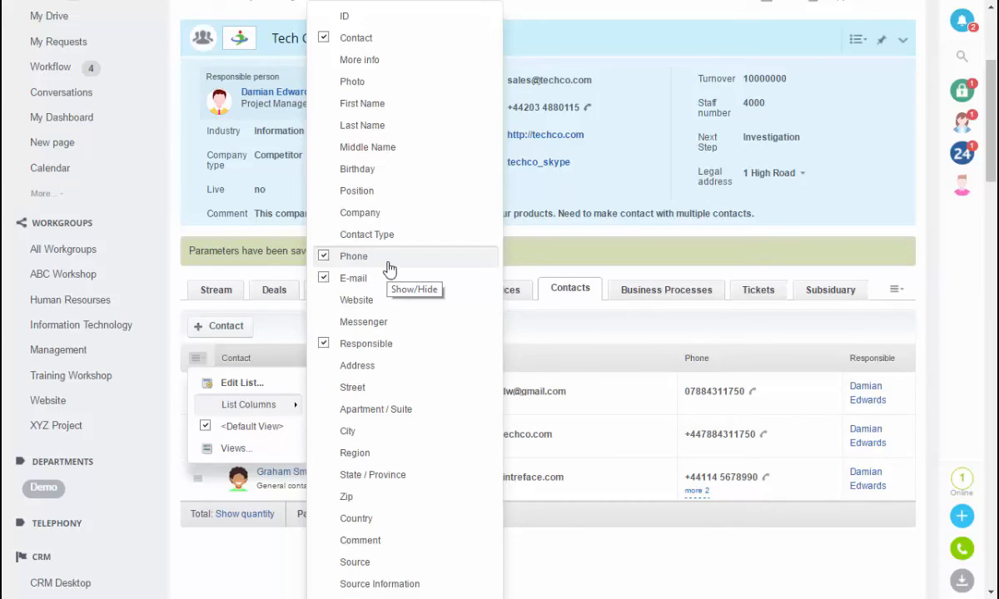
mouse_move(416, 366)
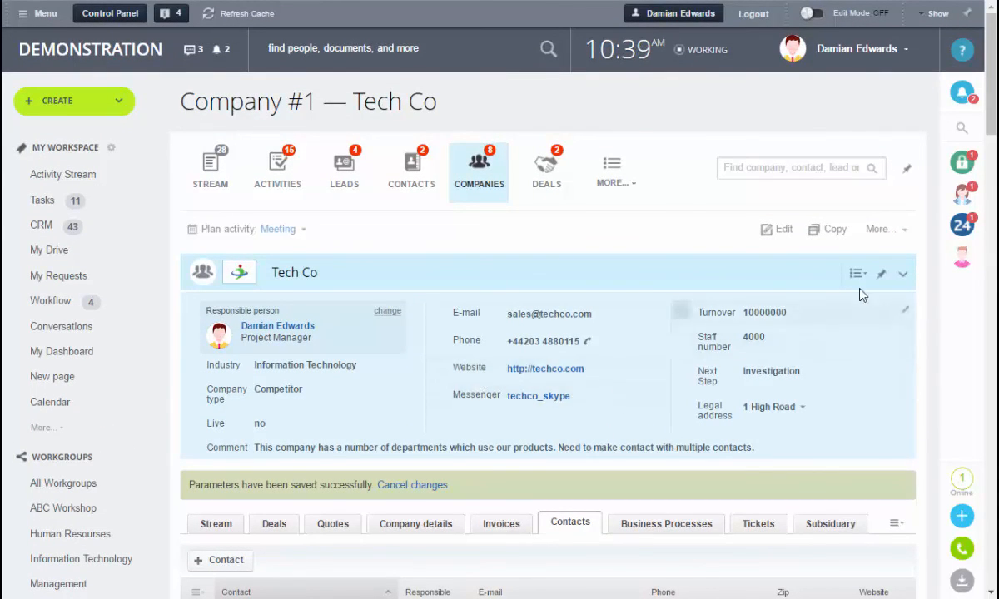
Step: Save the Tech Co record's layout preferences for all users via the header settings menu
left_click(859, 273)
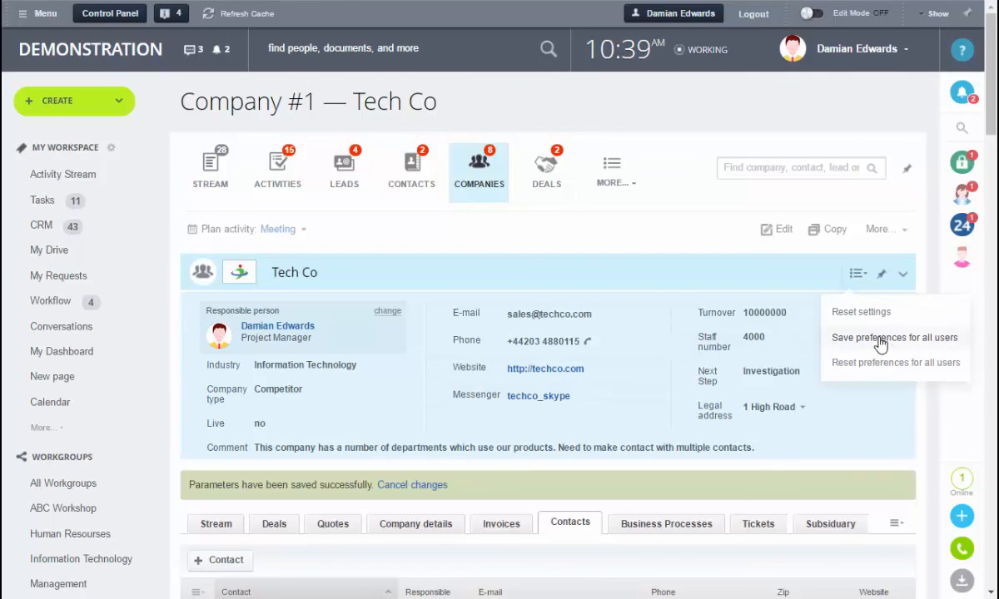